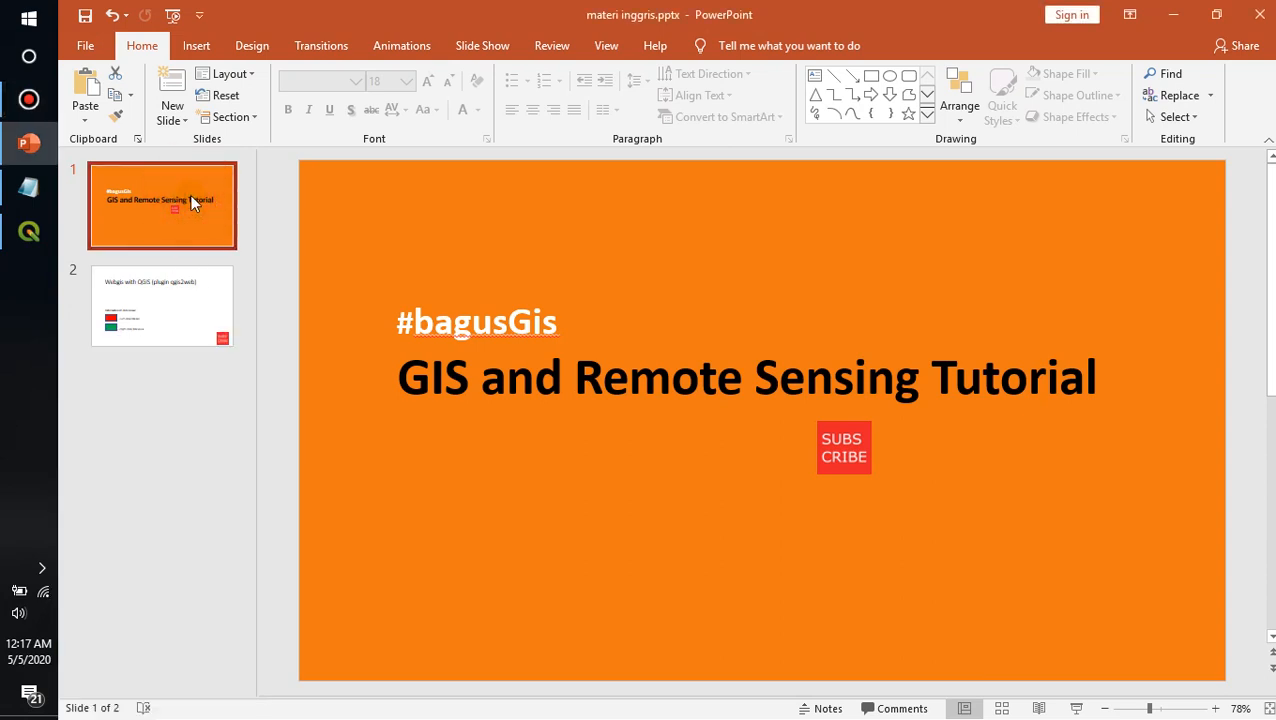
- Show the 'Webgis with QGIS (plugin qgis2web)' slide and the four-step Notepad outline
click(162, 305)
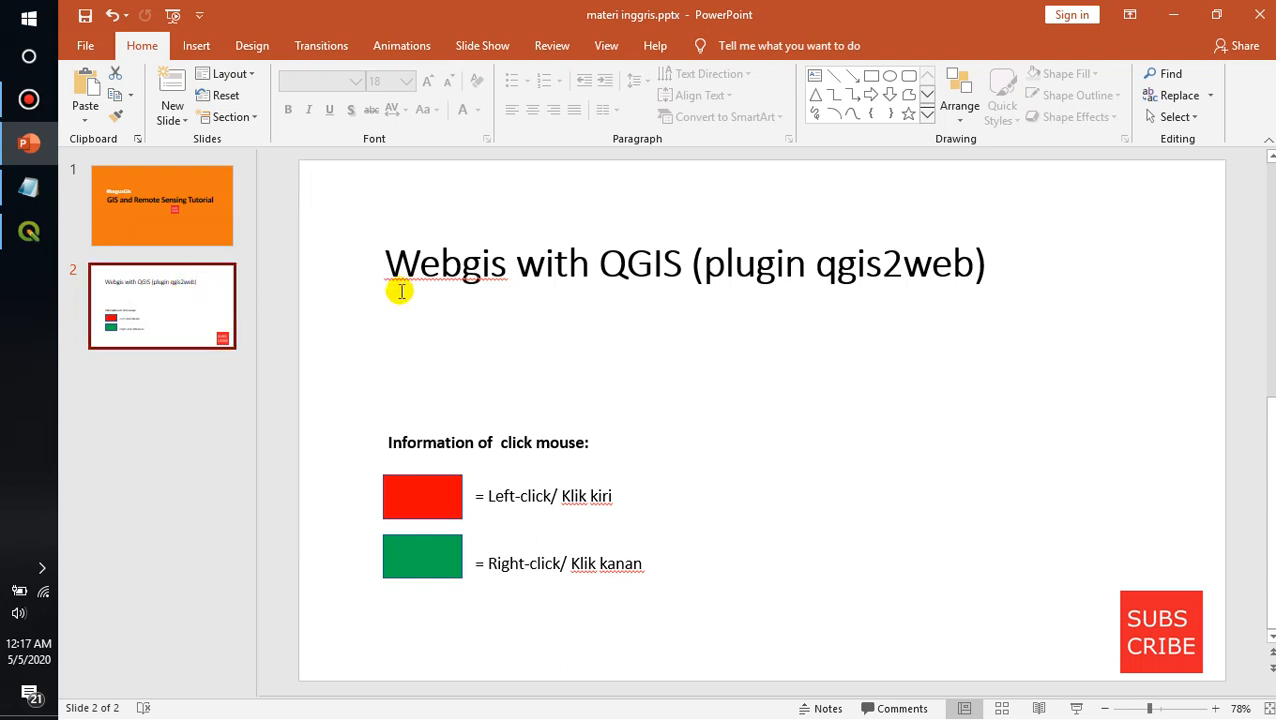
click(628, 267)
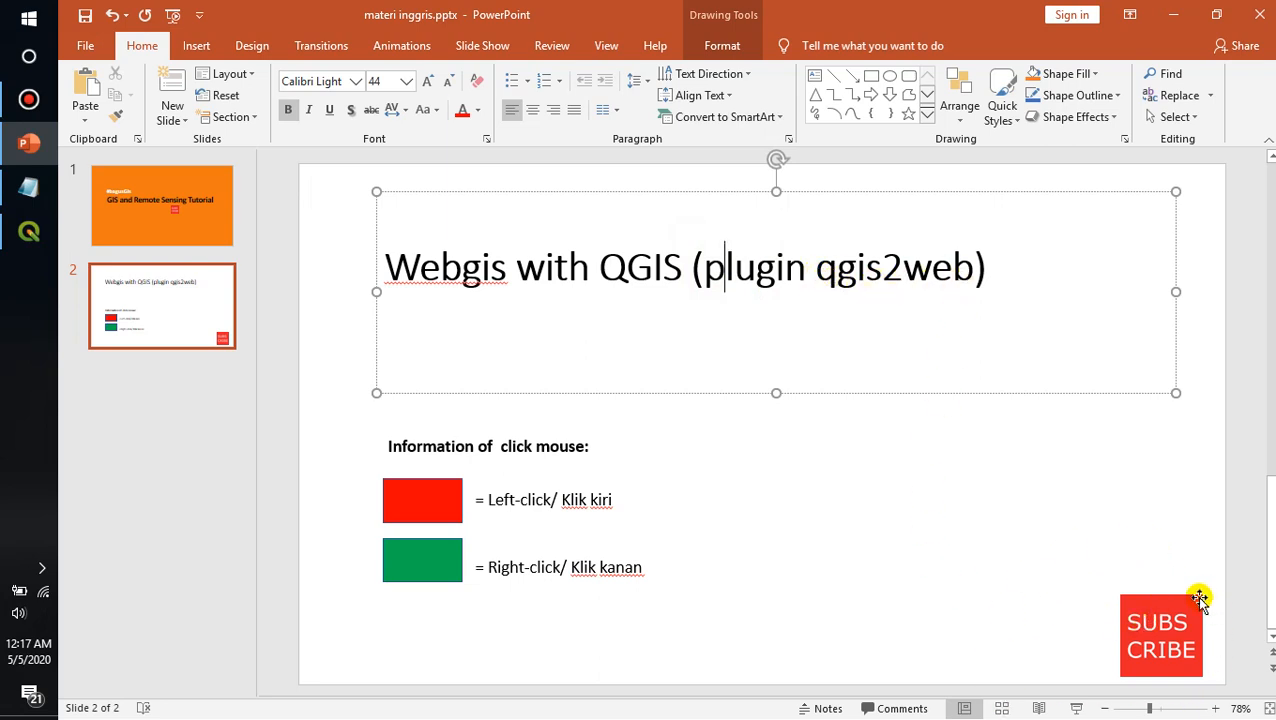
mouse_move(1178, 602)
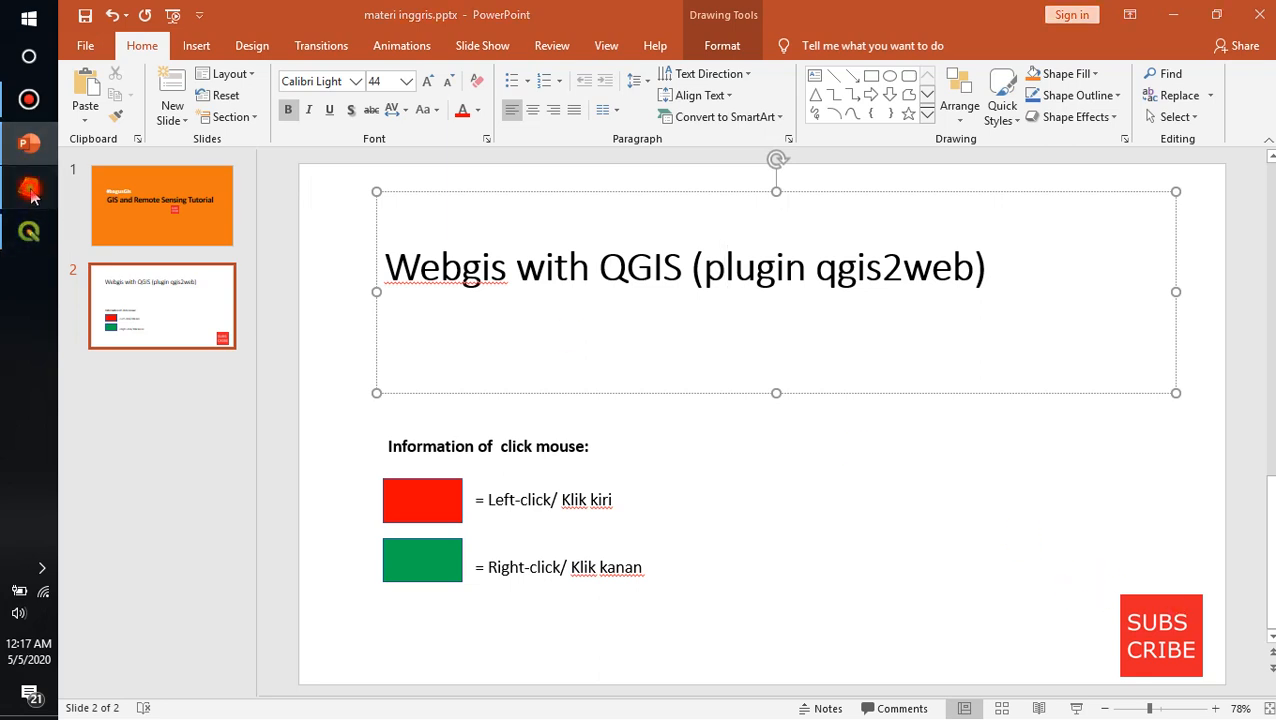
click(29, 187)
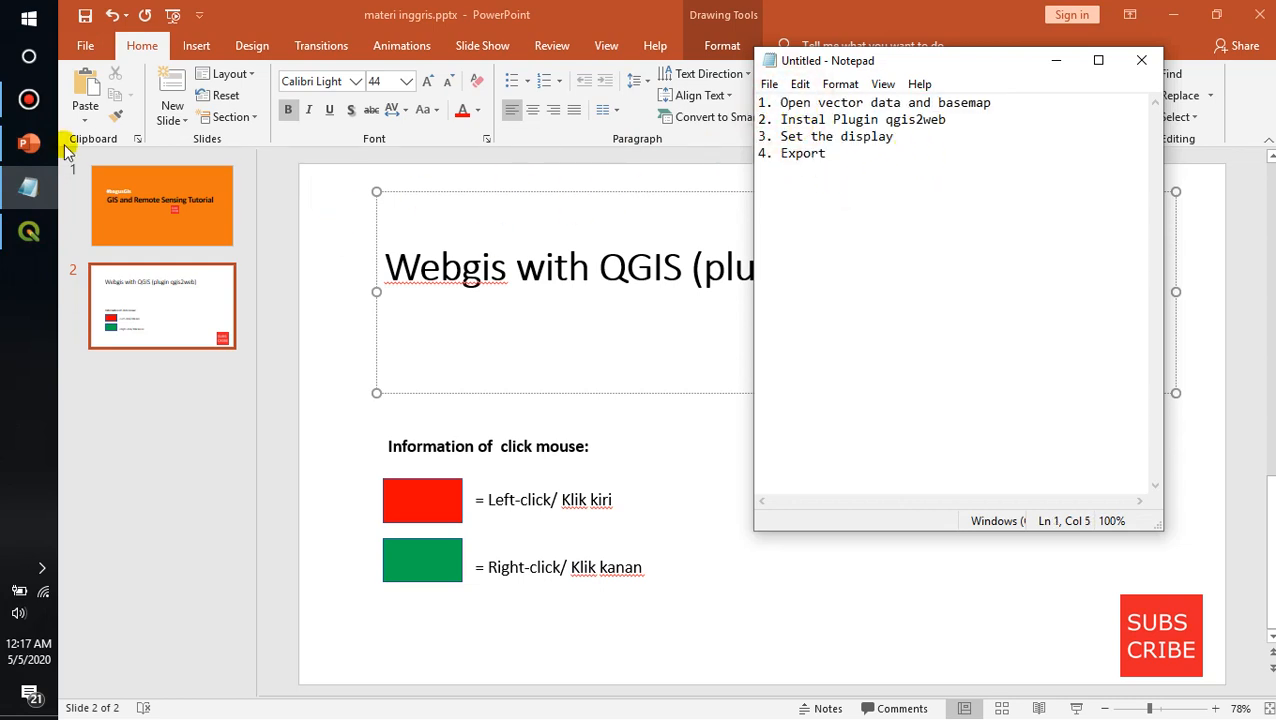
click(29, 231)
text(q)
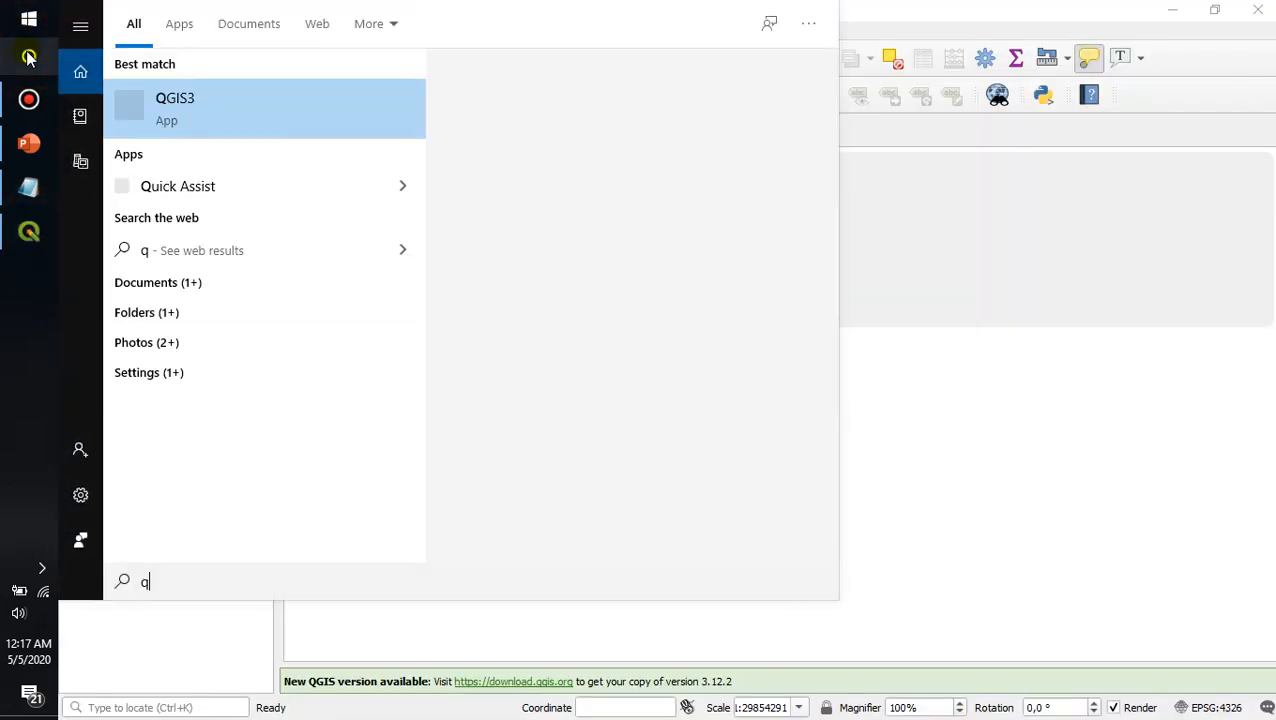
- Launch QGIS3 from the Windows search results to get an untitled project
click(175, 108)
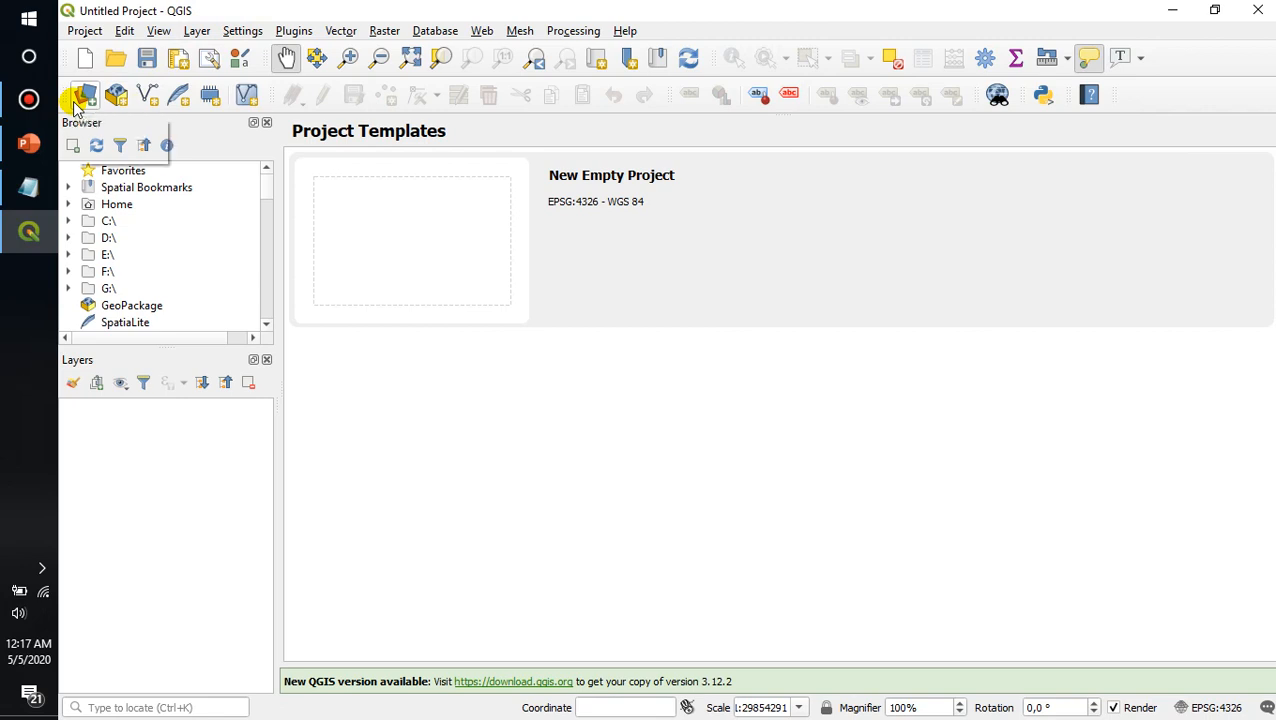
- Add jateng.geojson as a layer and display it over the Google Satellite basemap
click(85, 95)
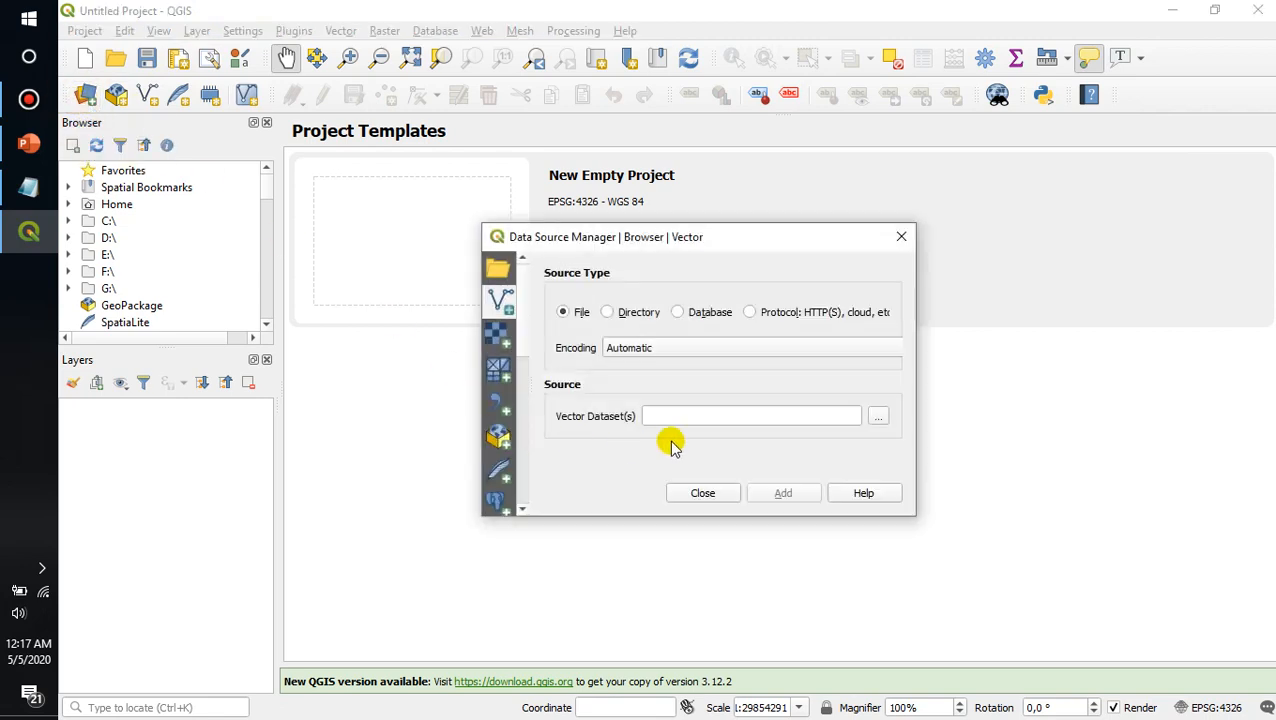
click(877, 416)
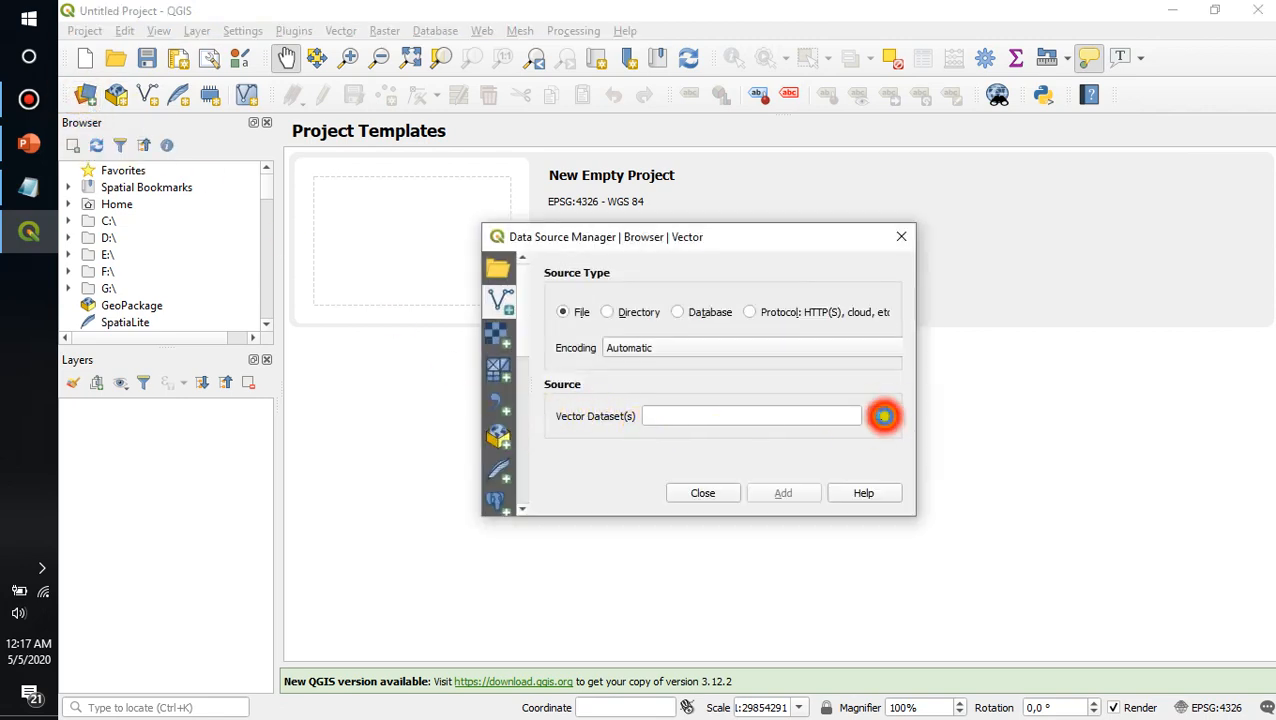
click(883, 416)
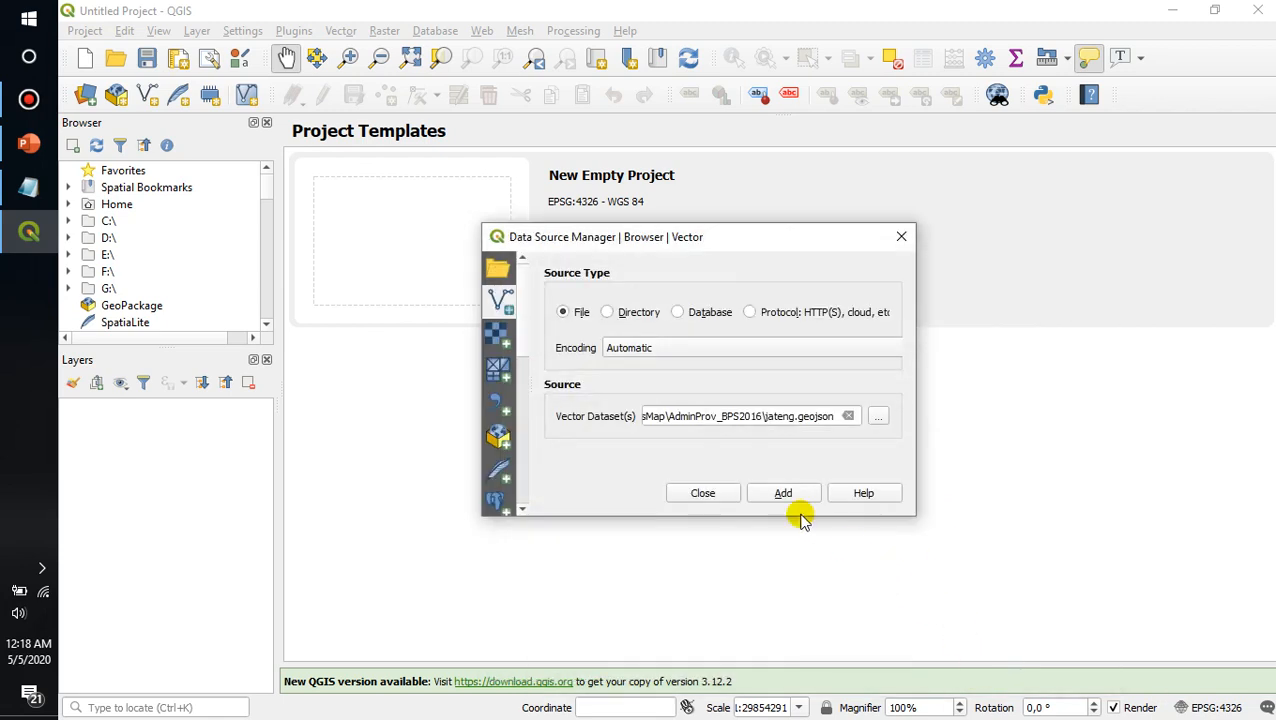
click(783, 492)
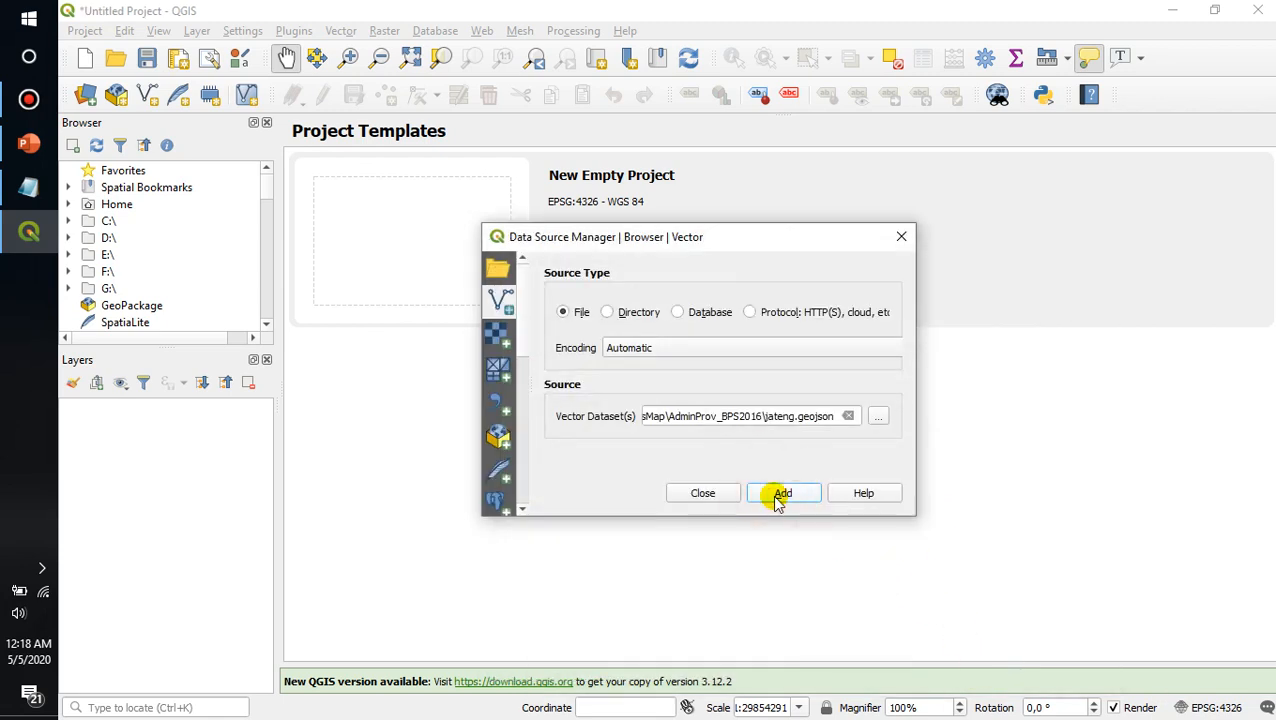
click(783, 492)
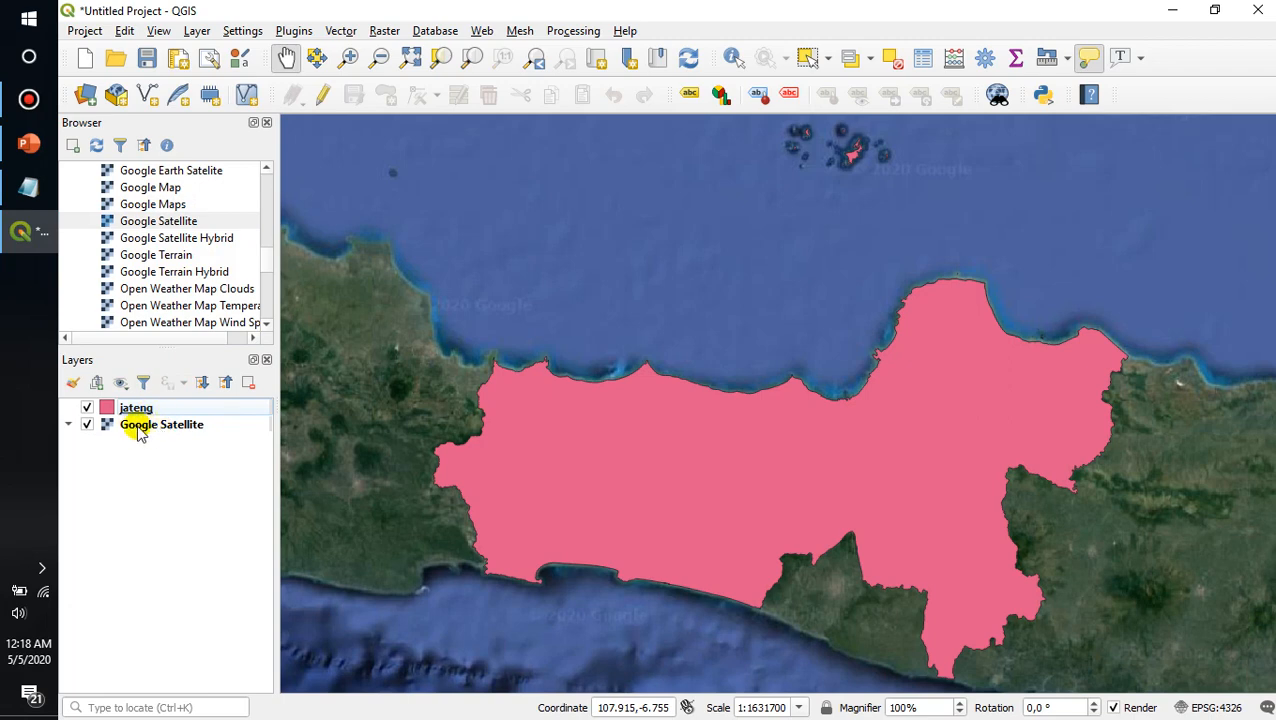
click(25, 190)
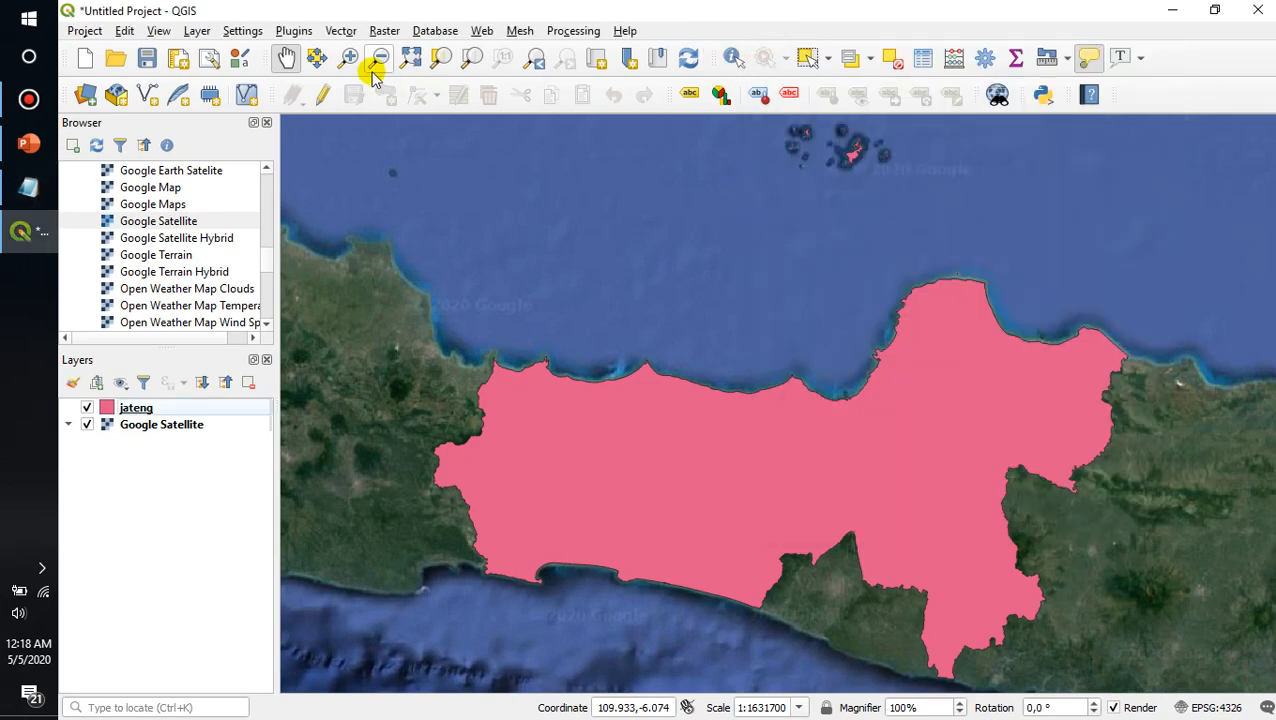
- Search the plugin manager for 'qgis2' and install the qgis2web plugin
click(293, 30)
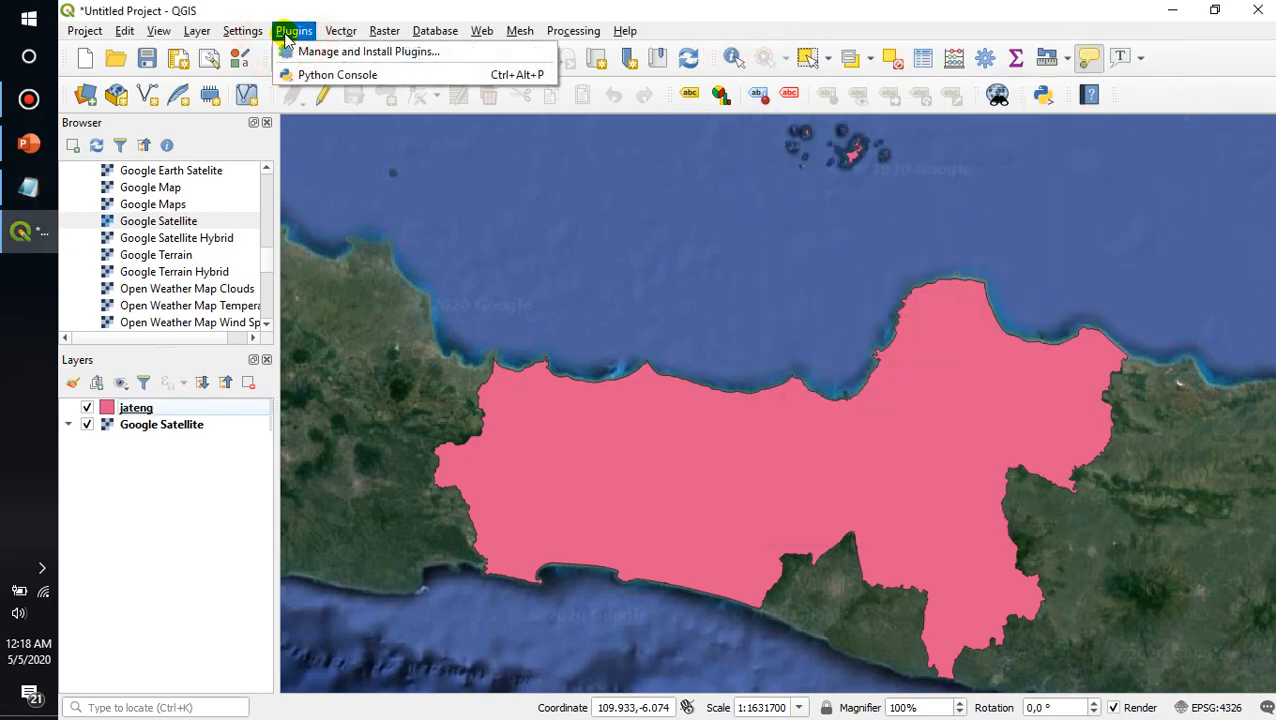
mouse_move(368, 51)
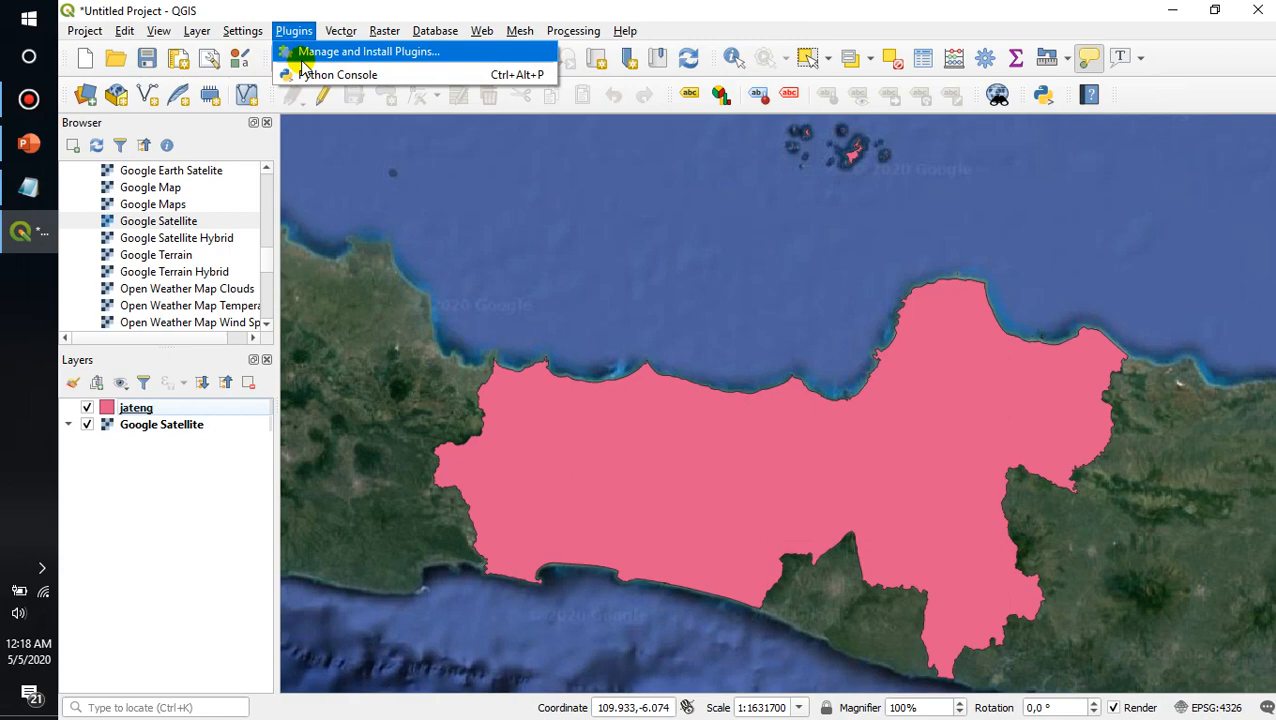
click(368, 51)
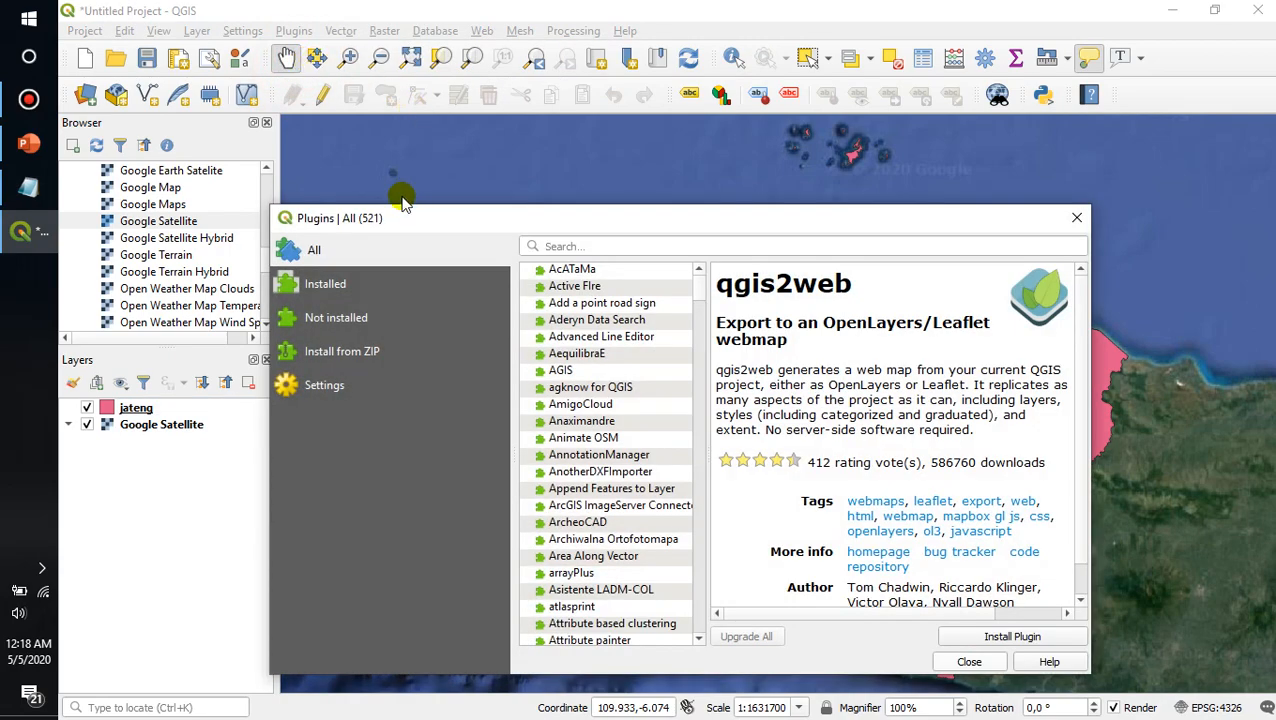
click(570, 246)
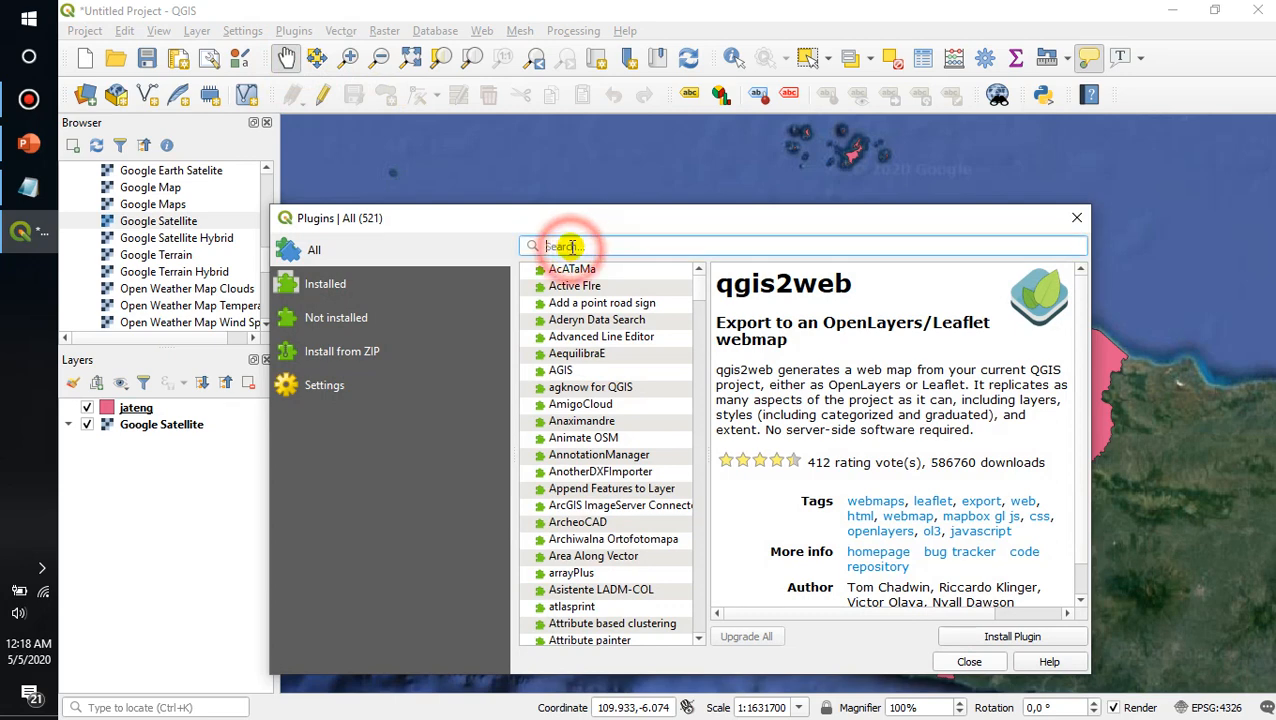
click(568, 246)
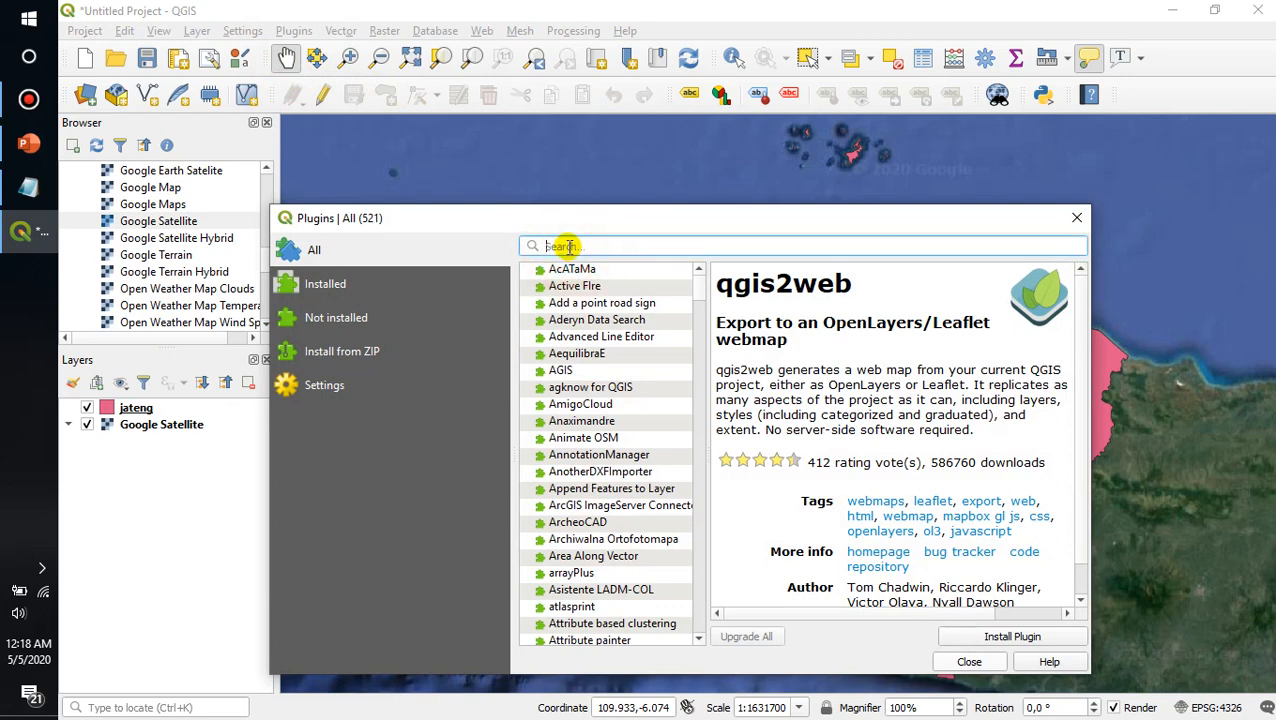
text(qgis2)
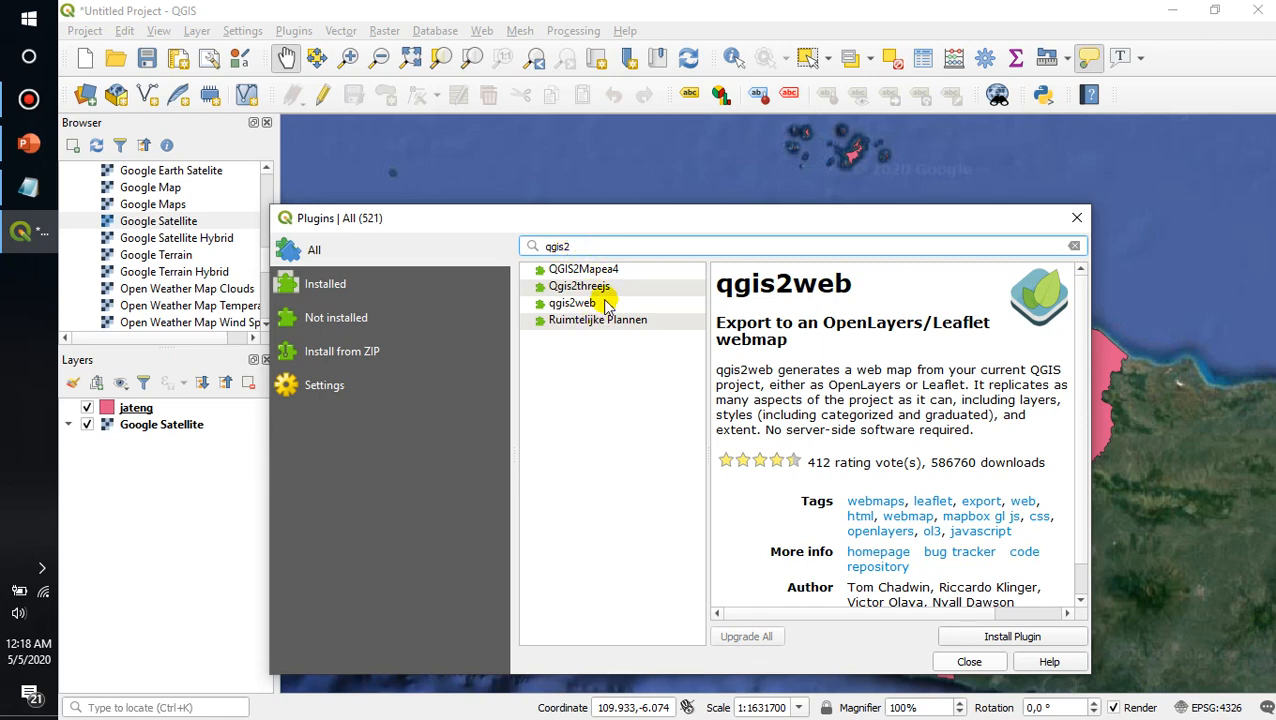
click(573, 303)
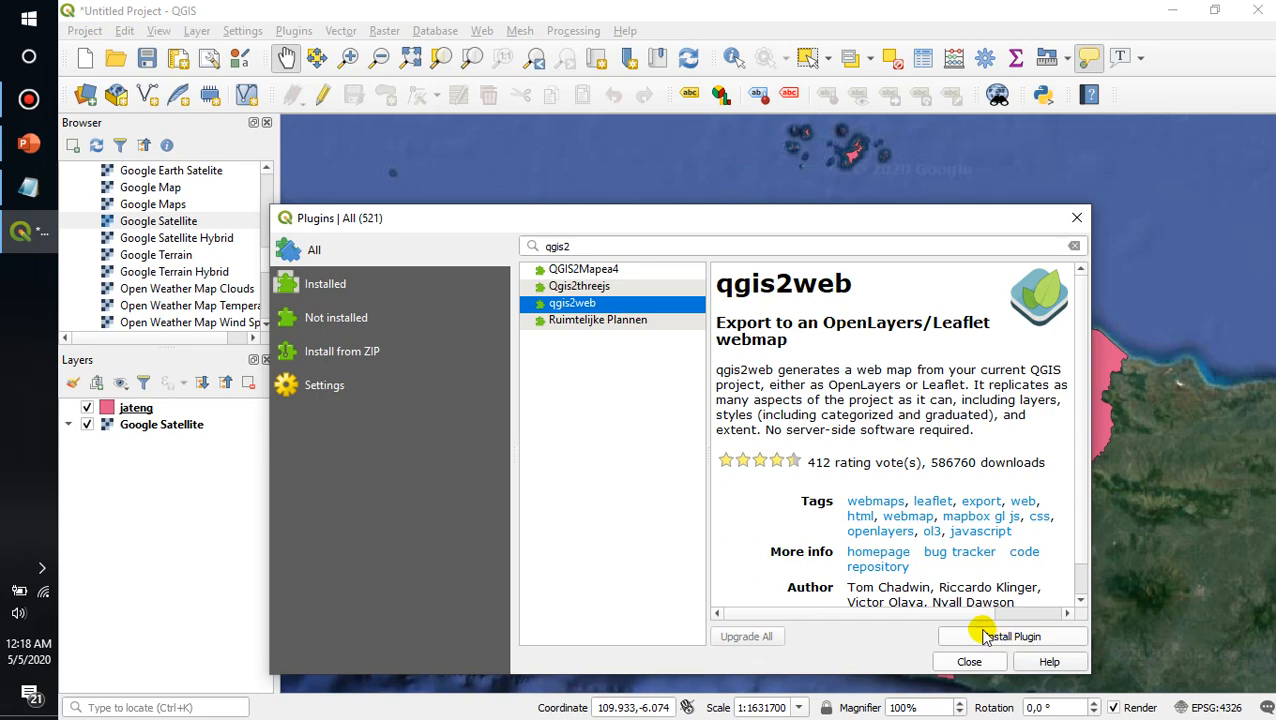
mouse_move(1011, 636)
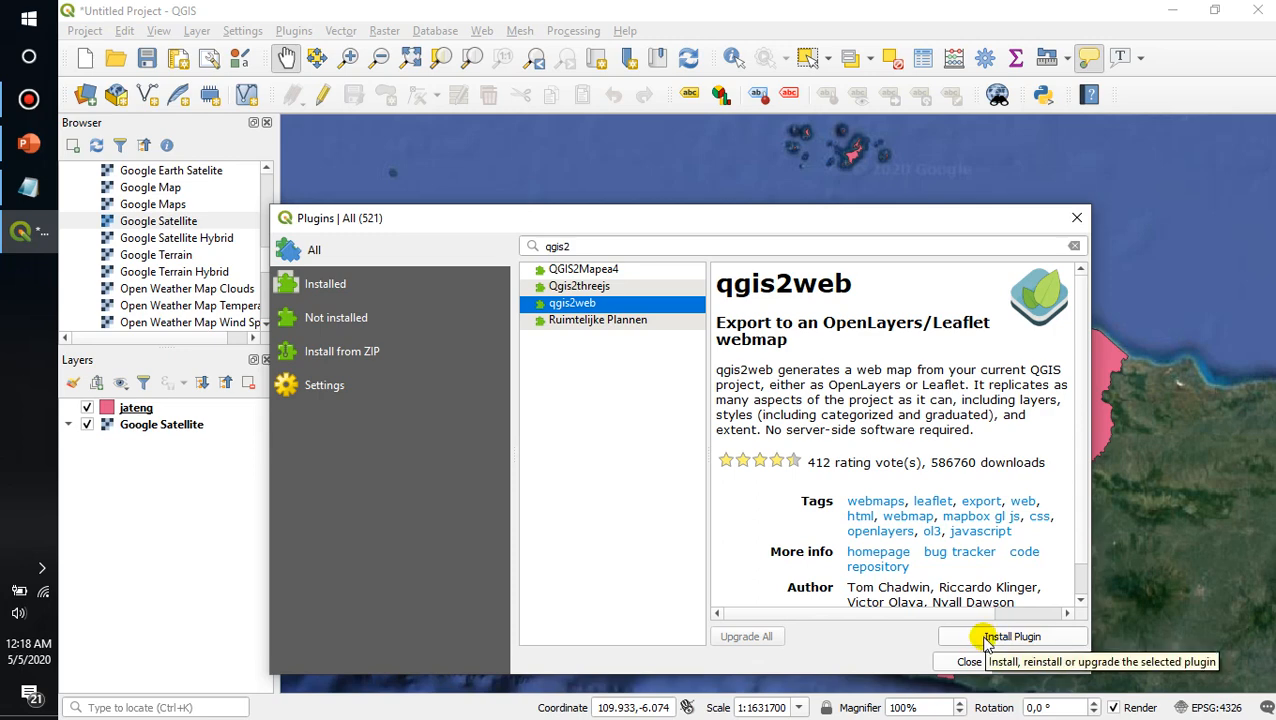
click(1011, 636)
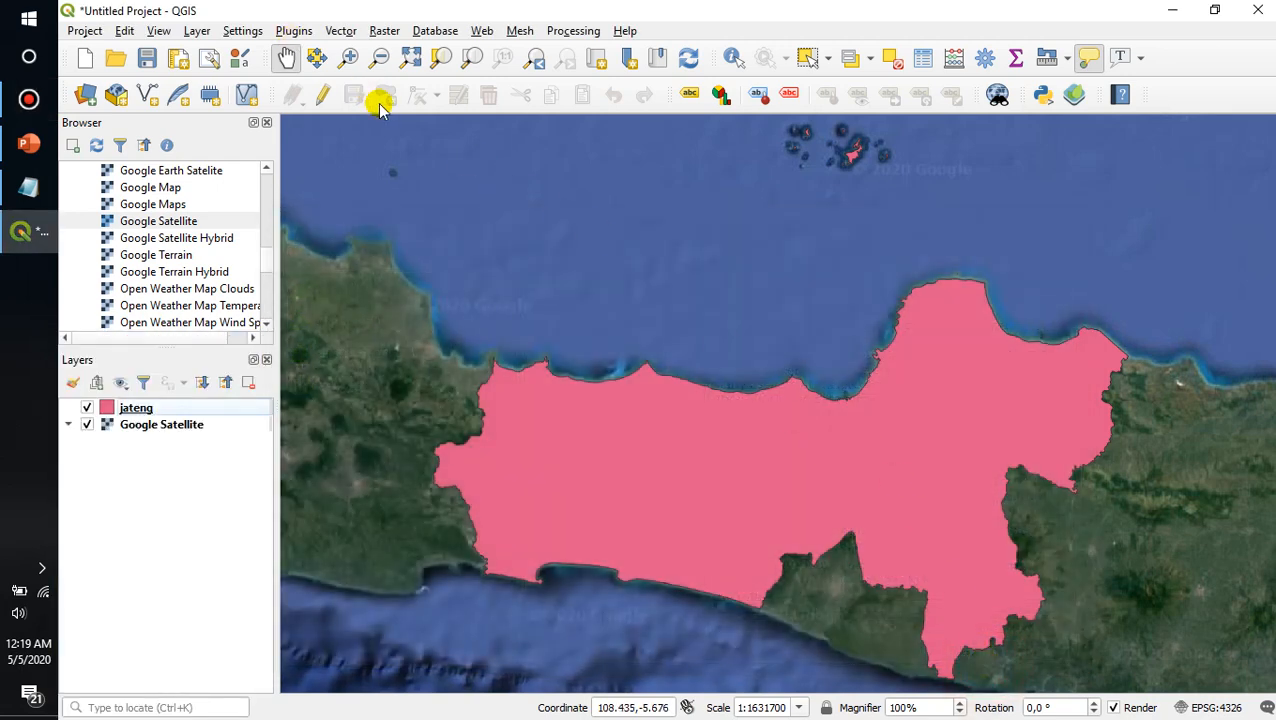
- Launch qgis2web's Create web map to open the Leaflet export window
click(481, 30)
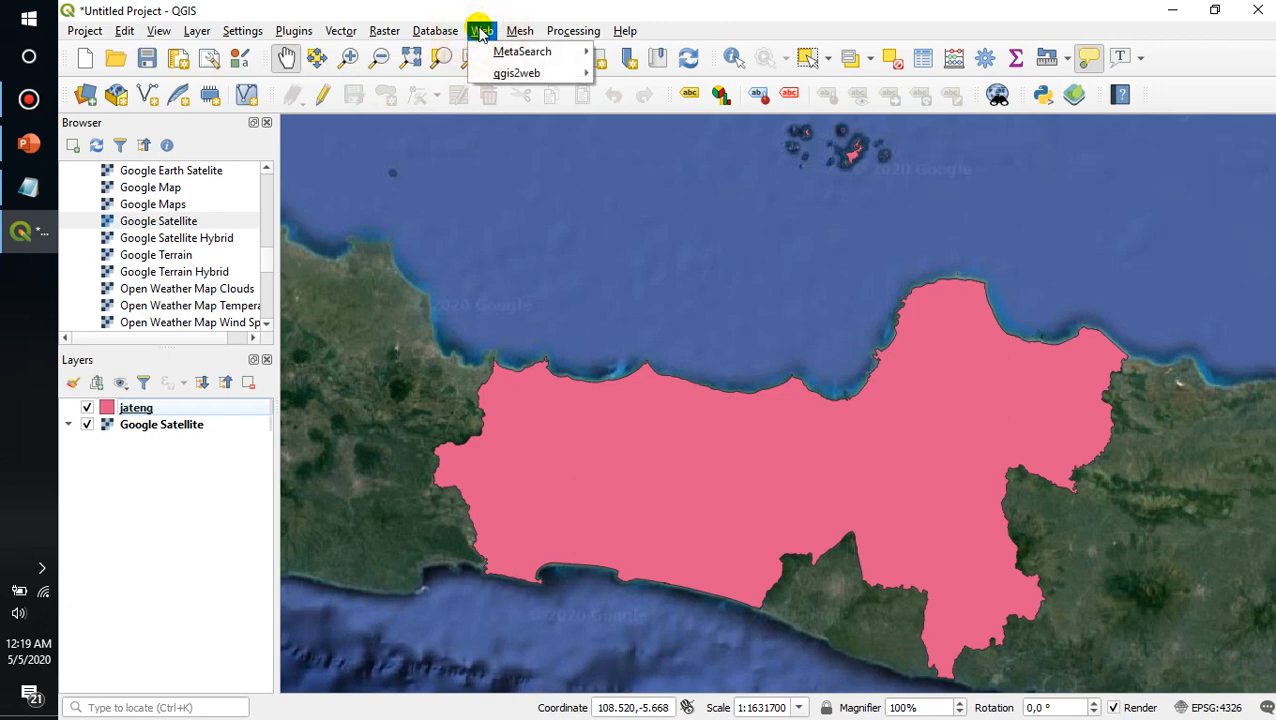
mouse_move(517, 72)
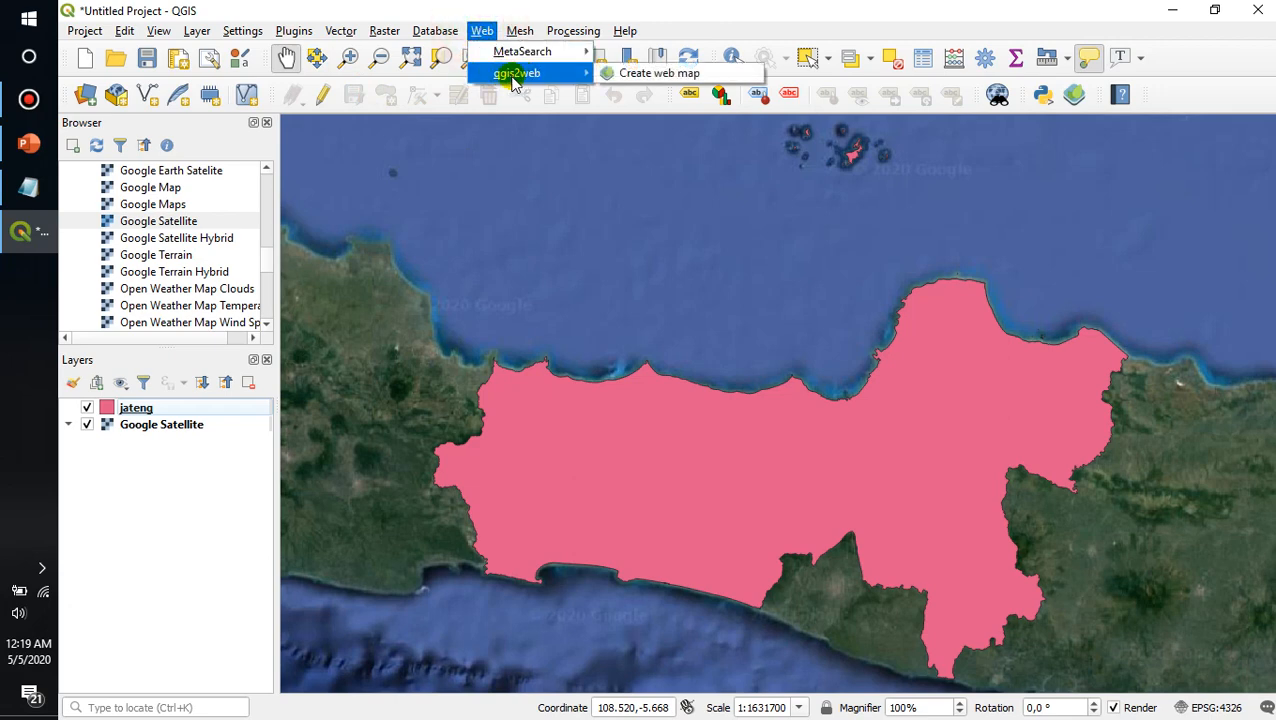
mouse_move(658, 72)
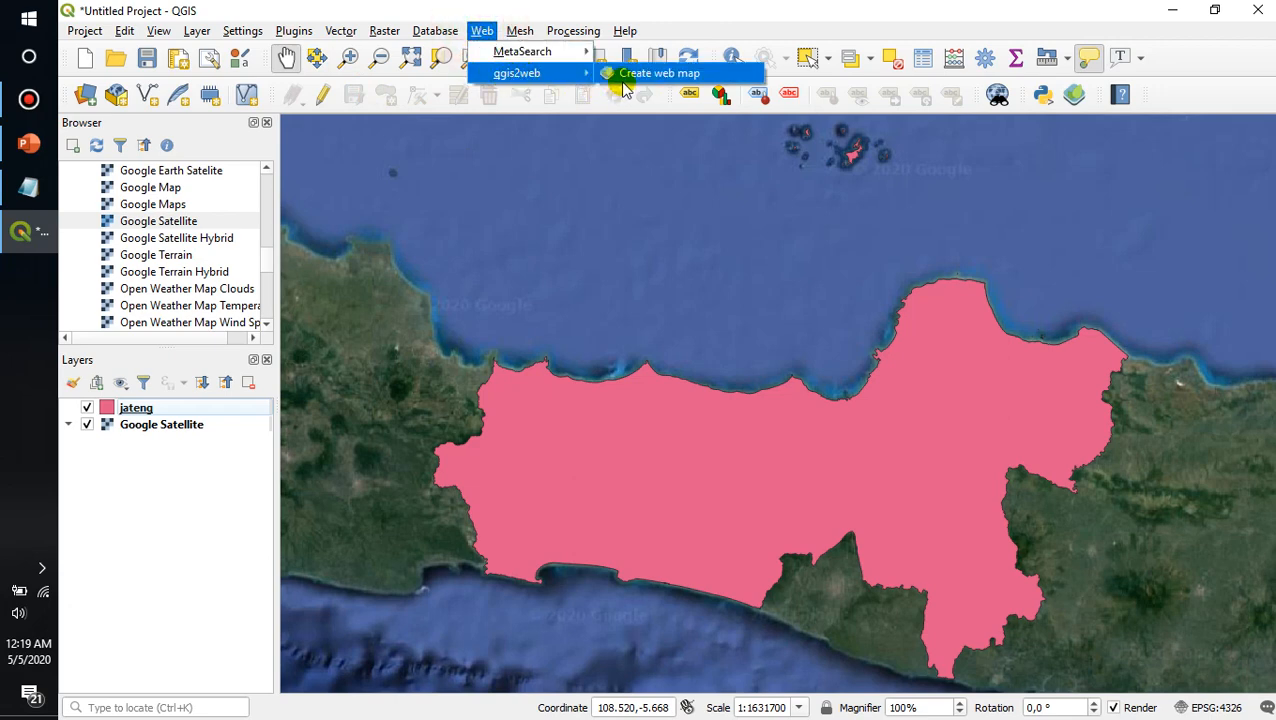
click(658, 72)
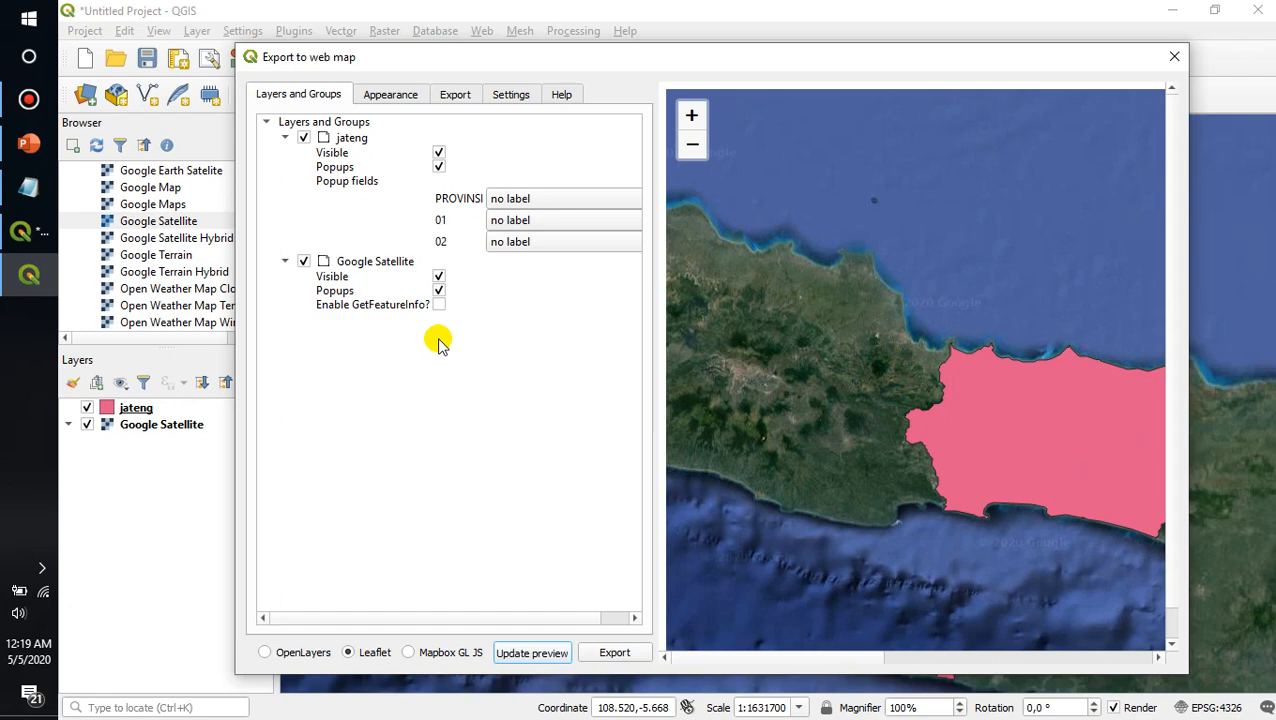
- Enable Add address search and locate East Java, Indonesia in the refreshed preview
click(390, 94)
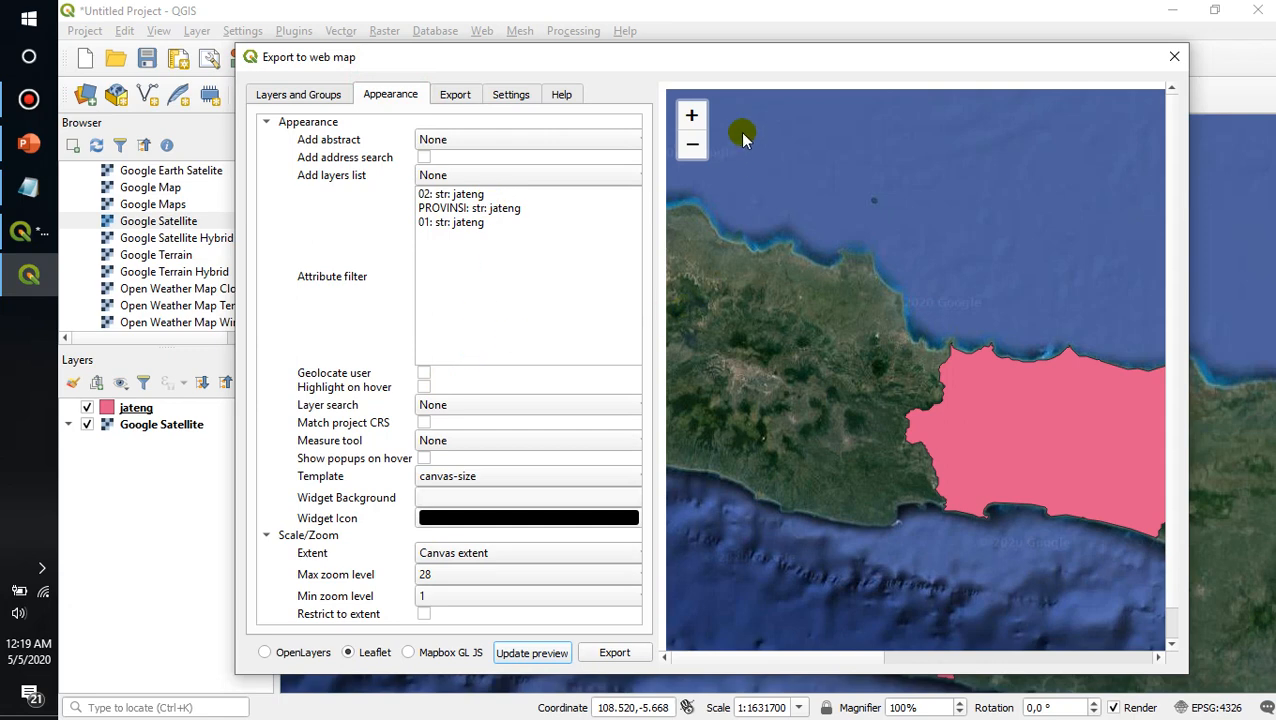
mouse_move(552, 252)
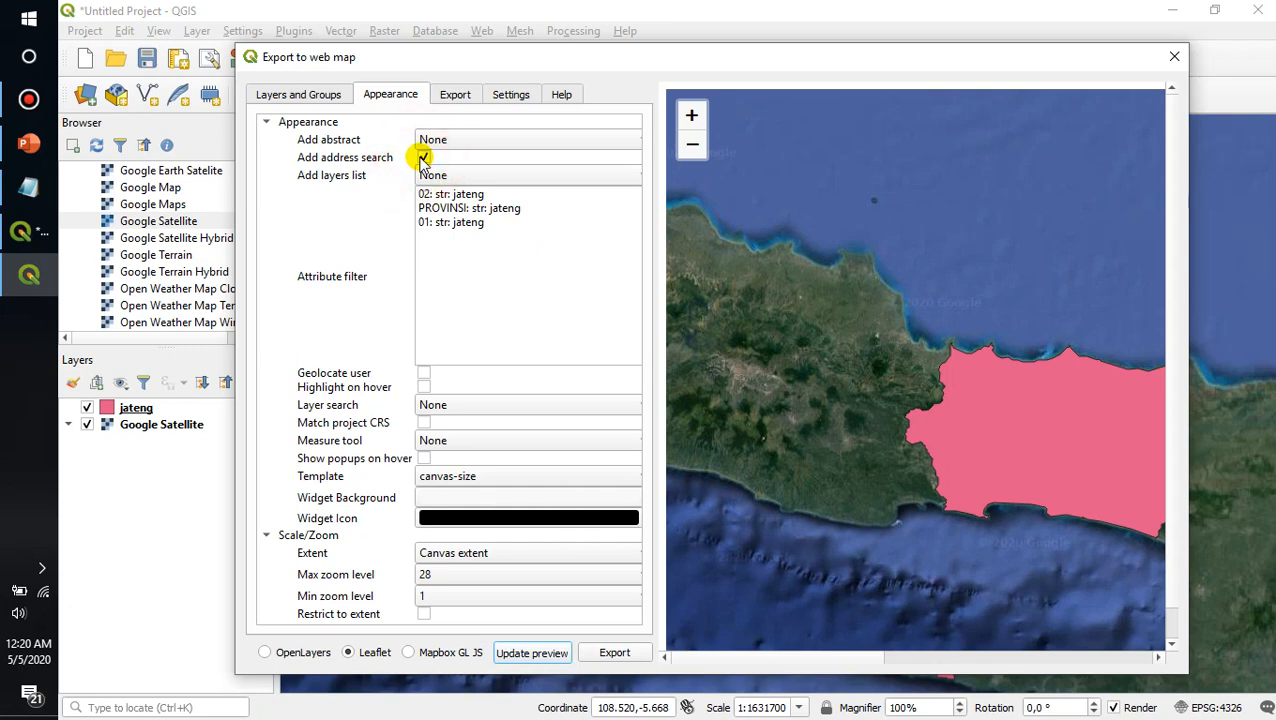
click(423, 157)
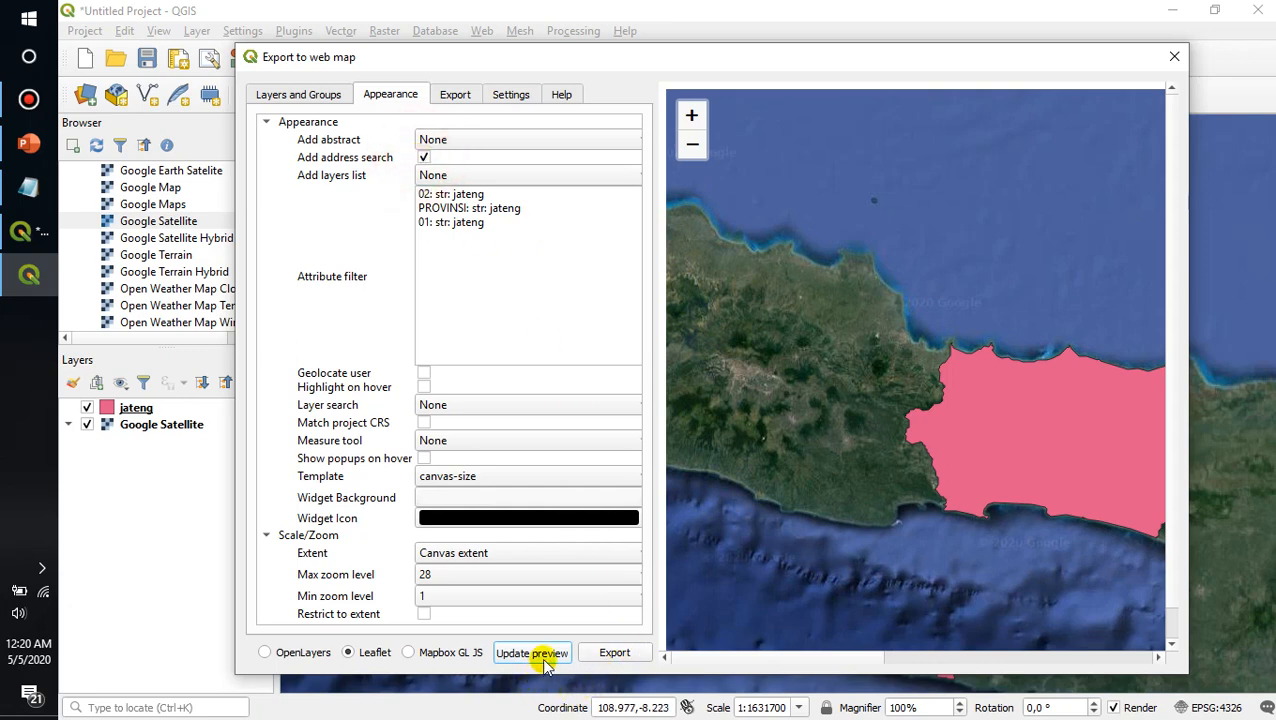
click(531, 652)
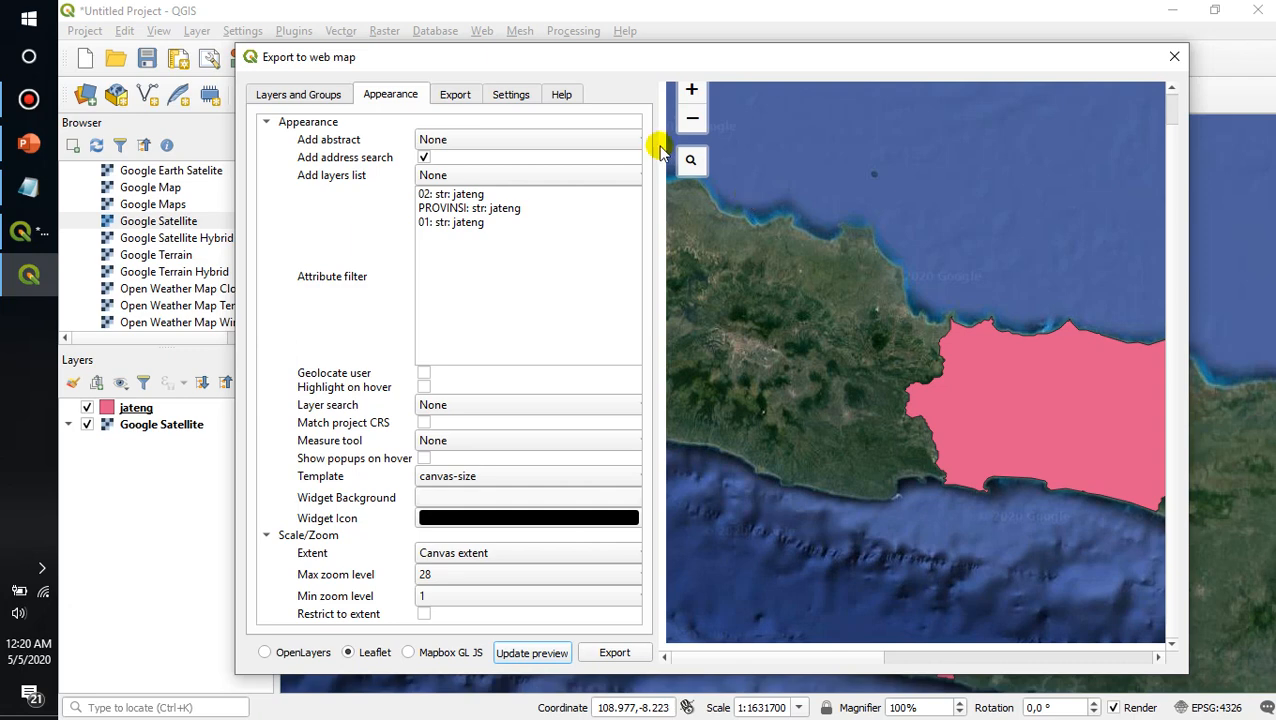
text(east java)
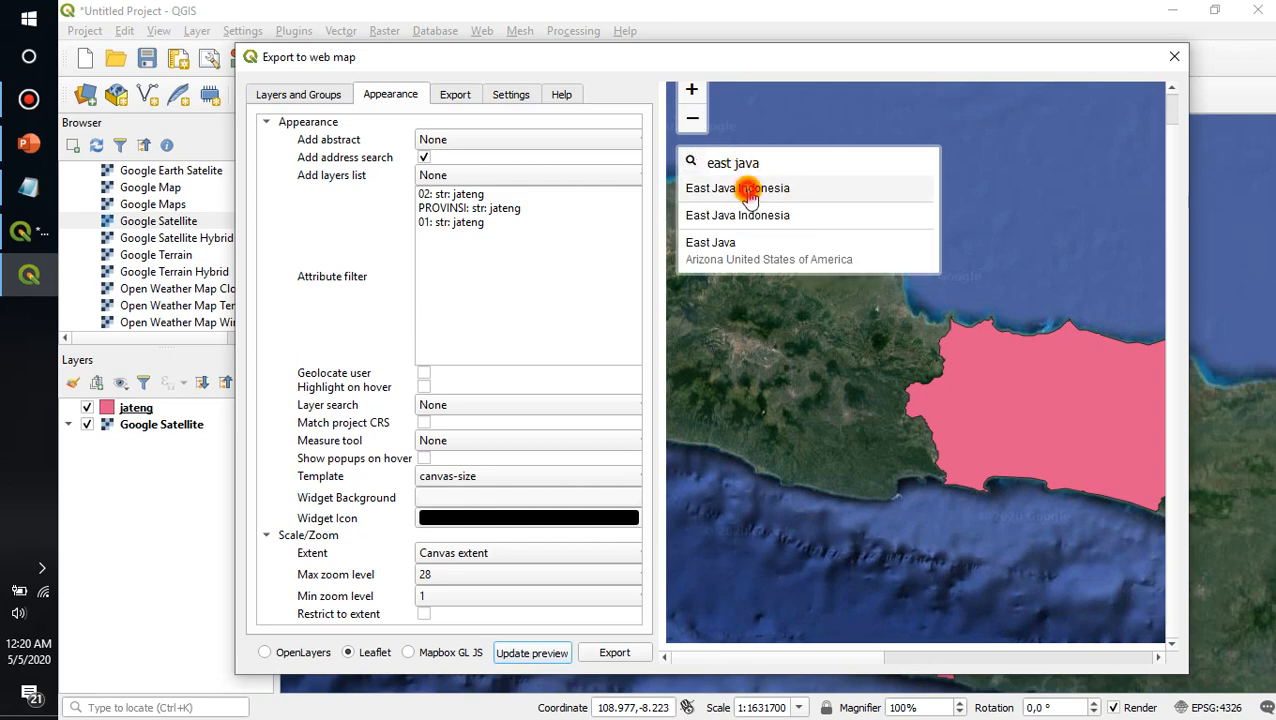
click(737, 188)
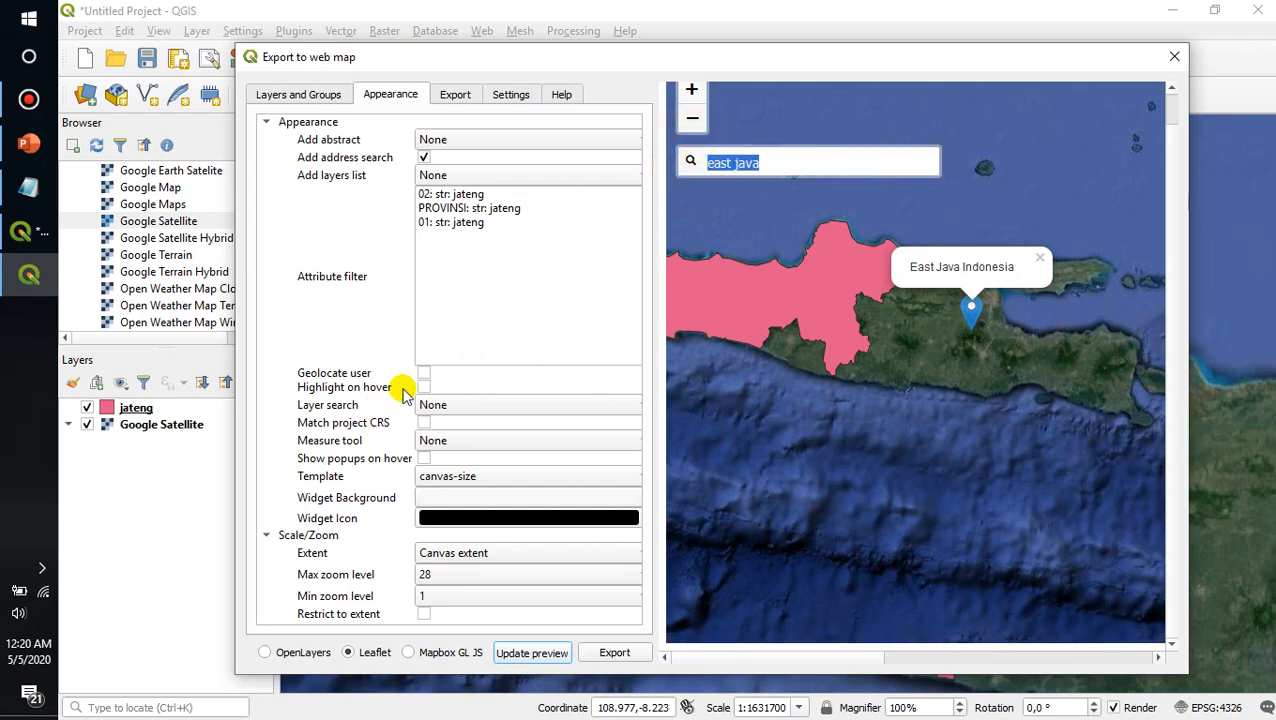
- Turn on Geolocate user, jateng PROVINSI layer search and hover popups, then update the preview
click(423, 373)
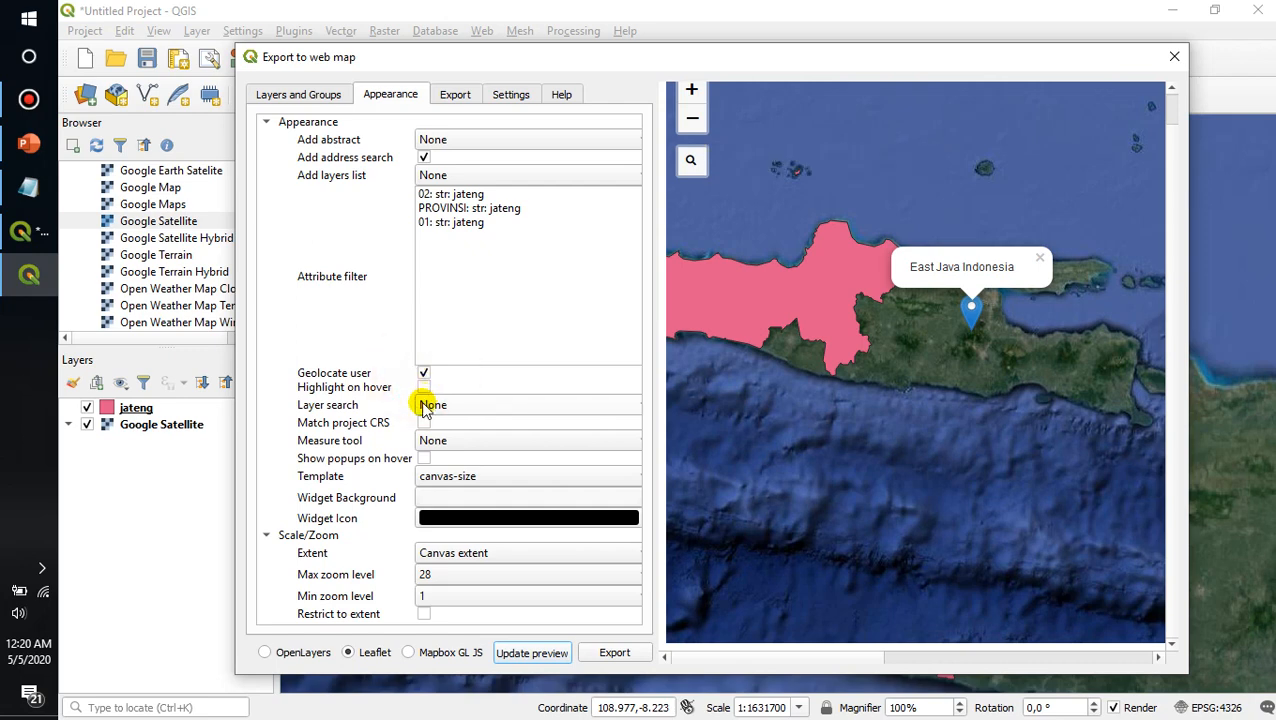
click(430, 405)
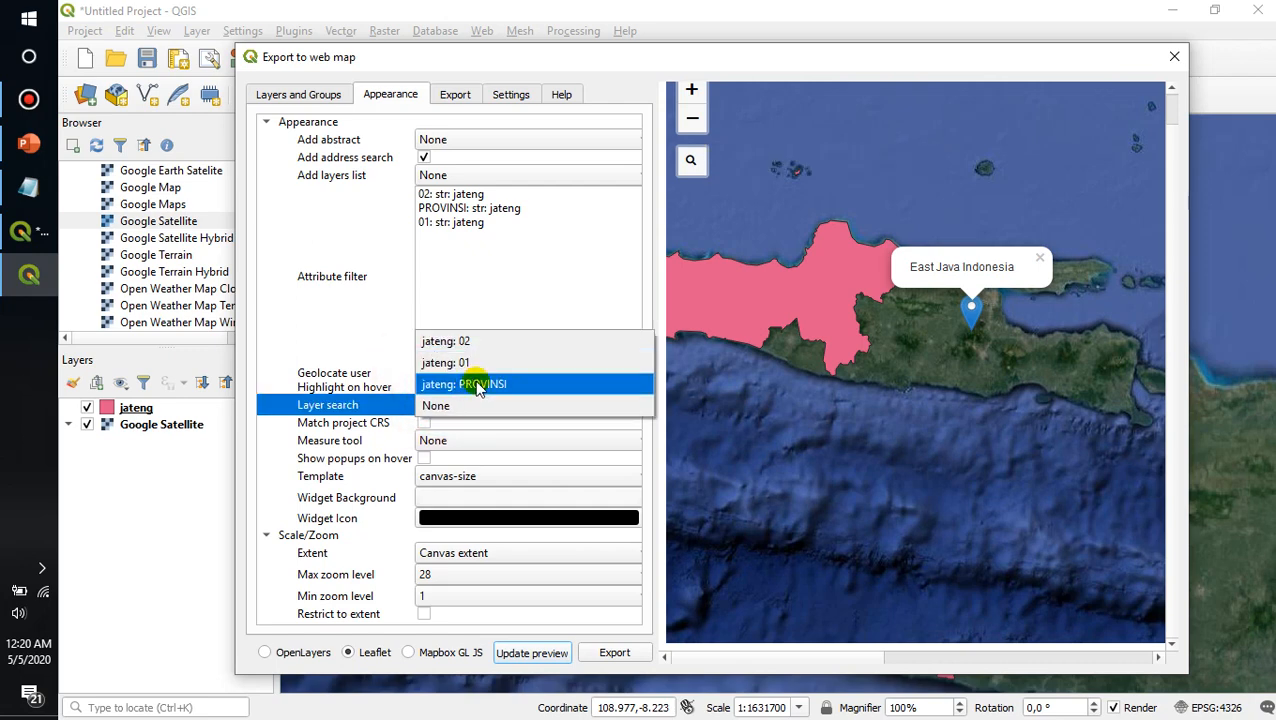
click(482, 384)
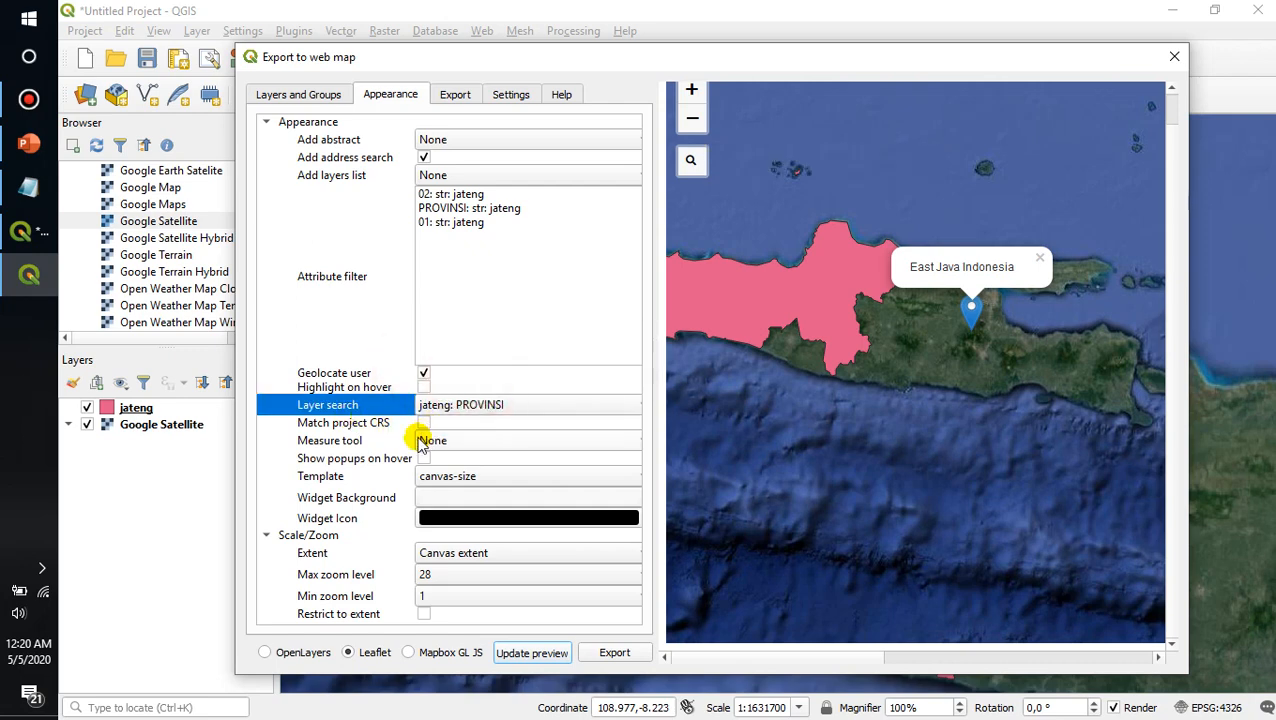
click(424, 458)
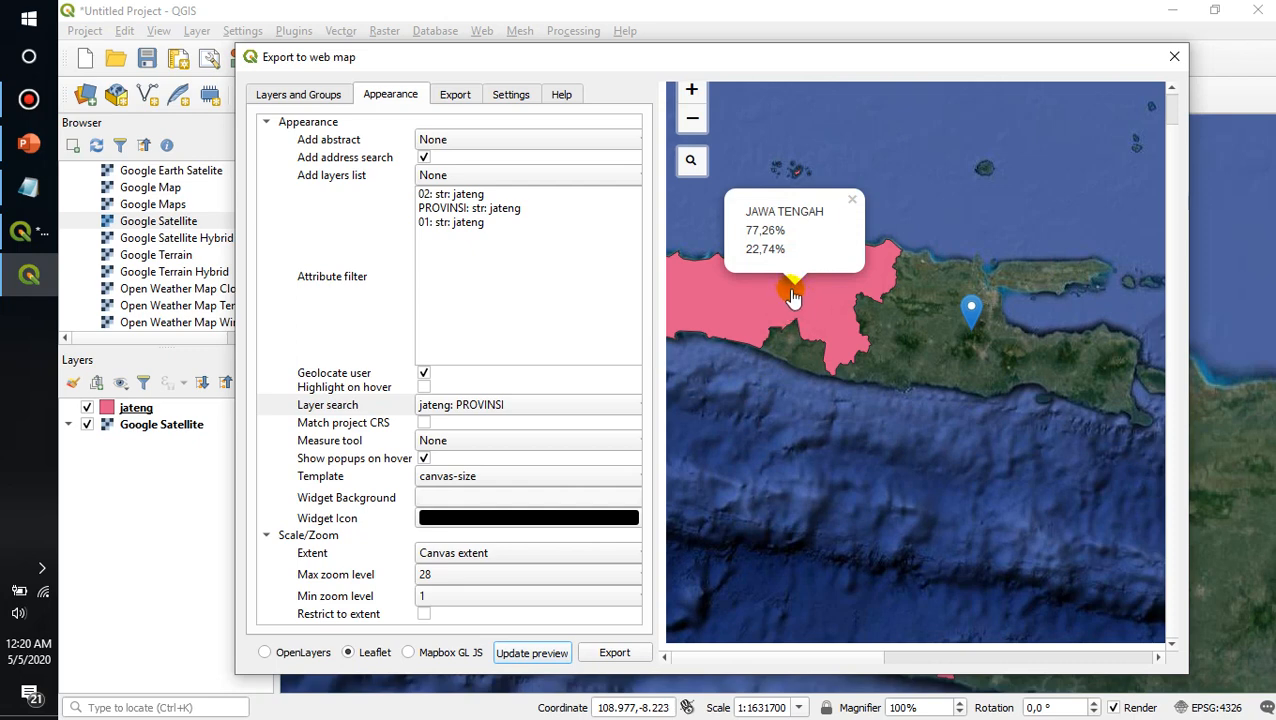
click(532, 652)
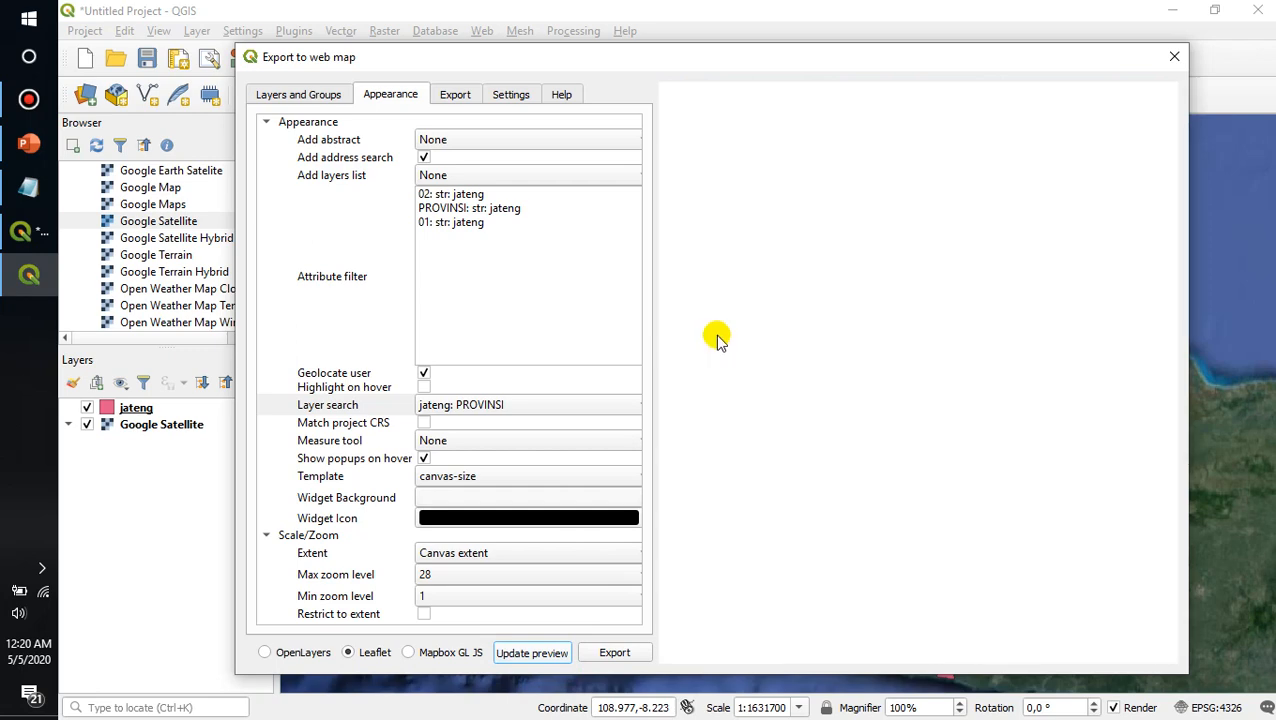
click(532, 652)
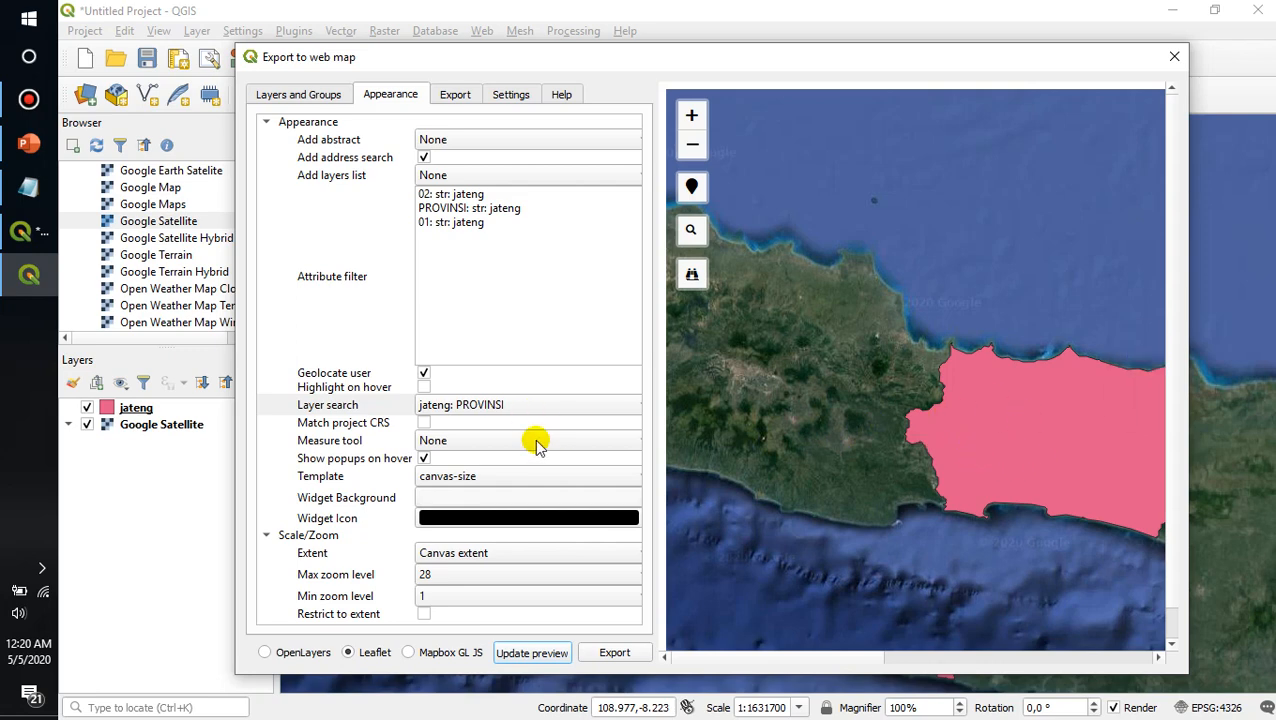
mouse_move(500, 495)
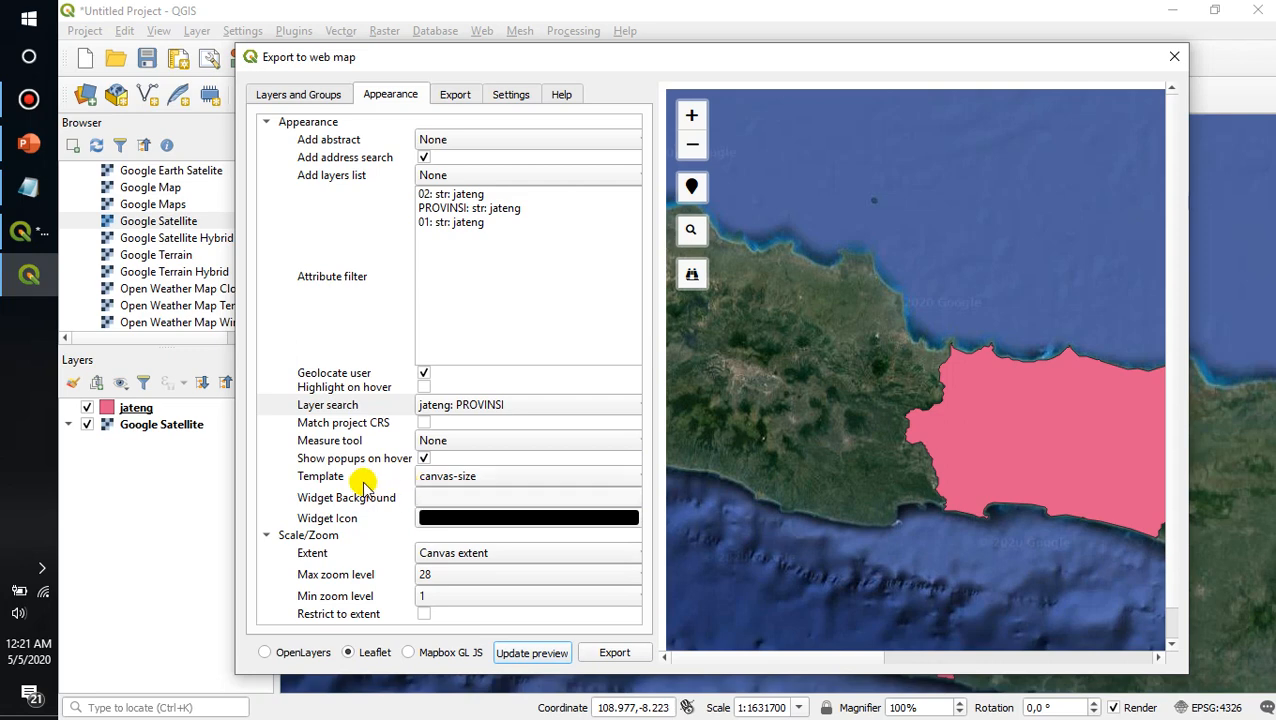
- Use the full-screen template with grey widget icons and update the preview
click(528, 475)
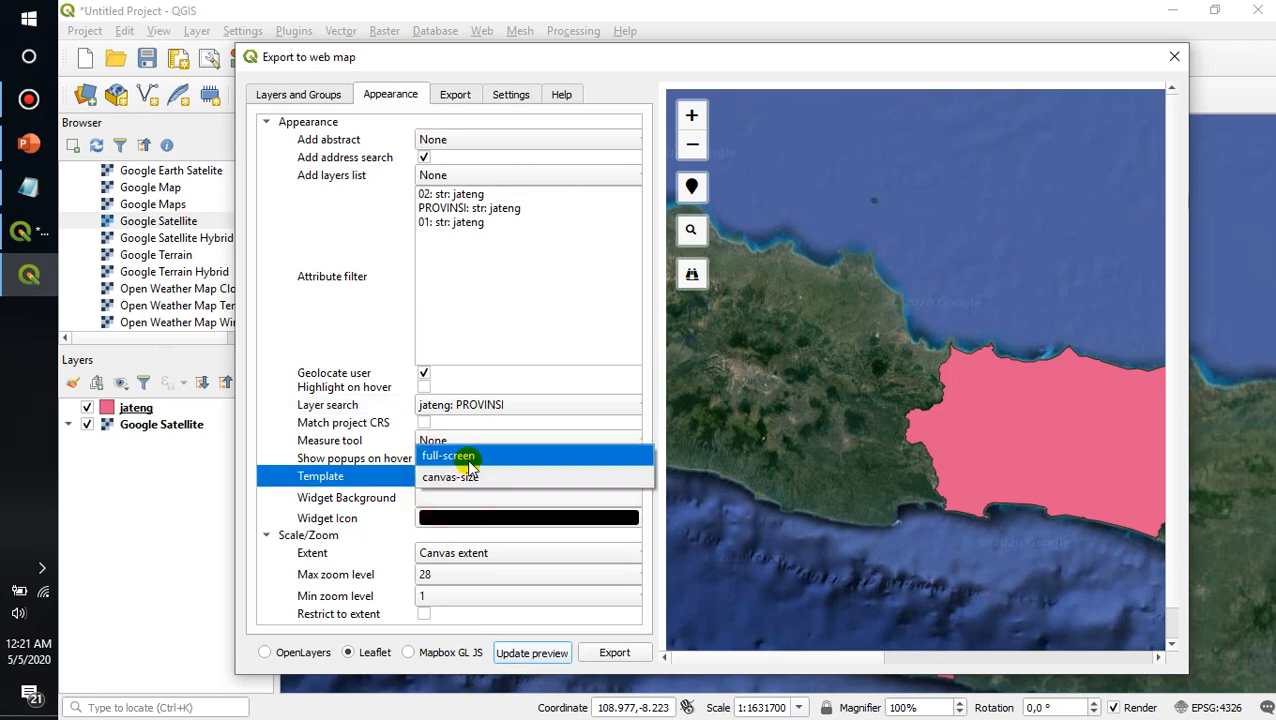
click(448, 456)
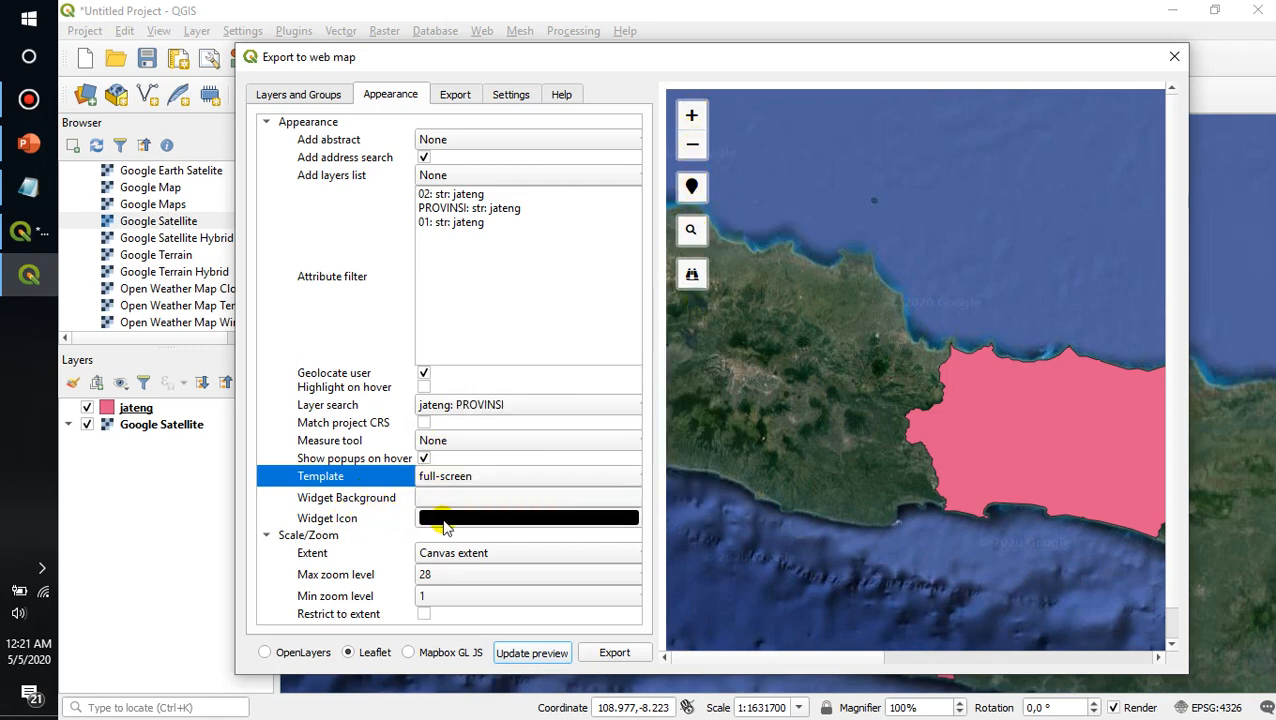
click(528, 517)
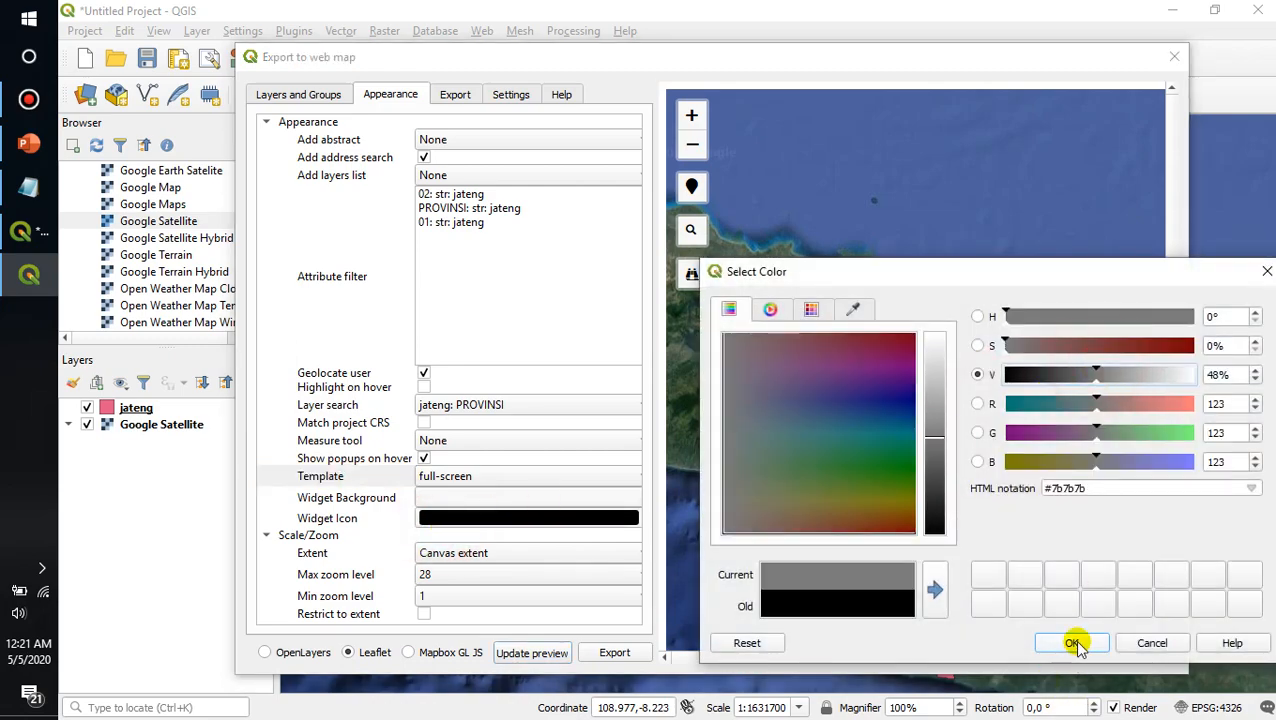
click(1072, 642)
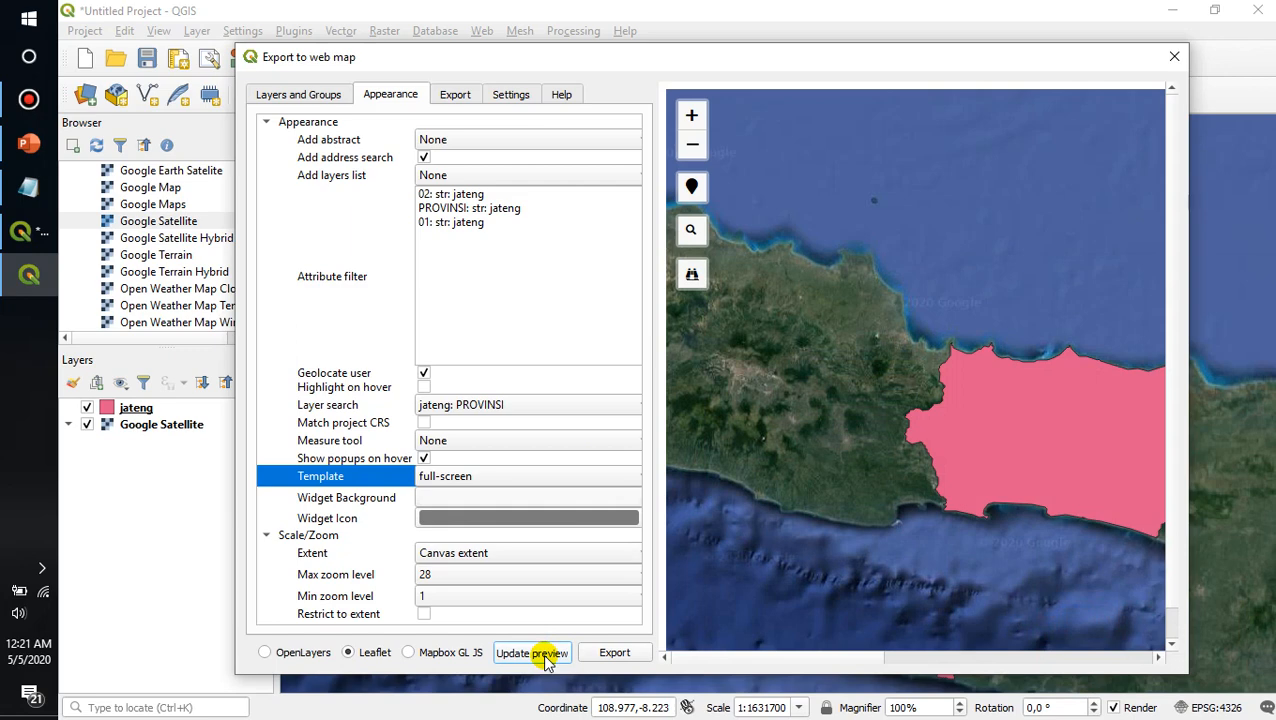
click(532, 652)
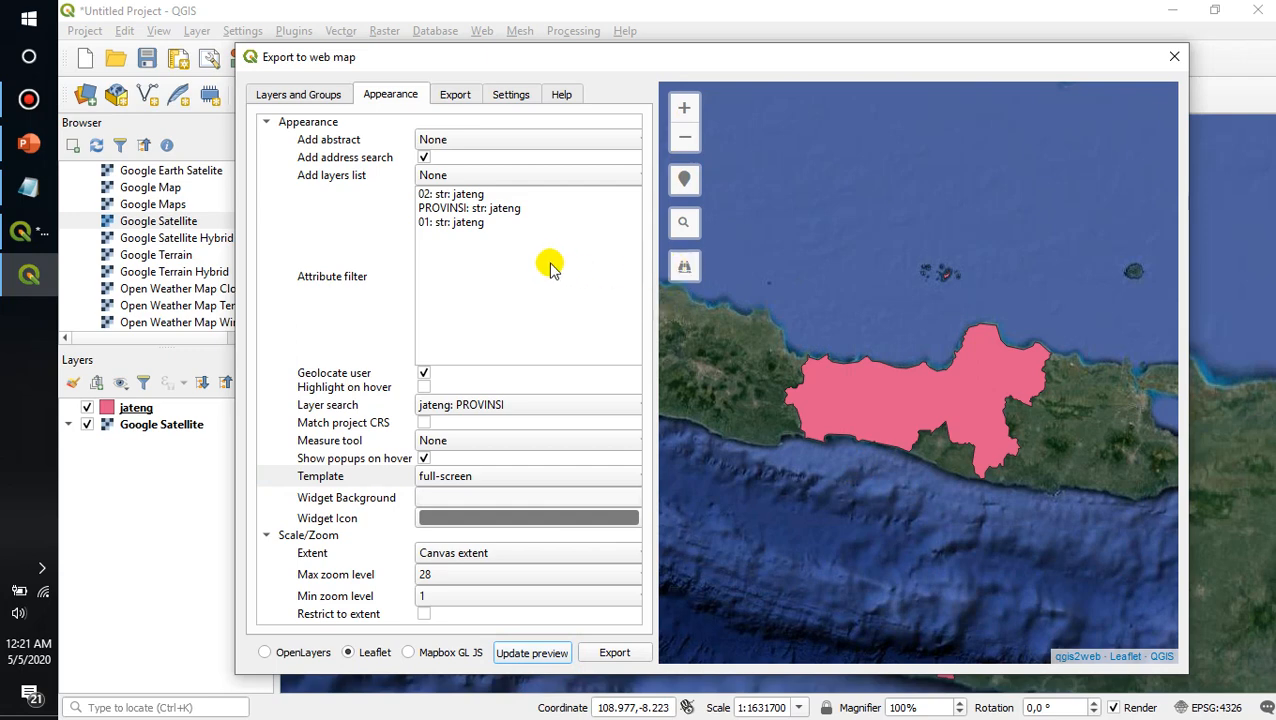
- Try the layer search and address search controls in the preview
click(684, 222)
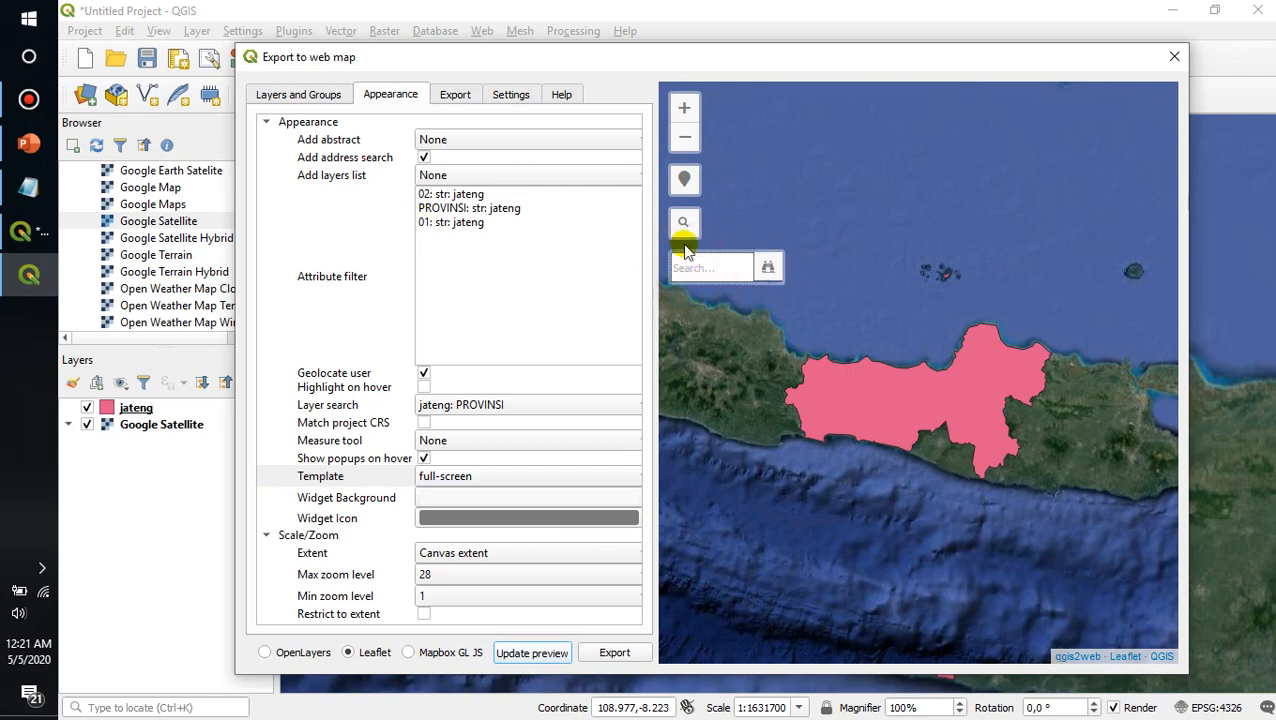
click(684, 222)
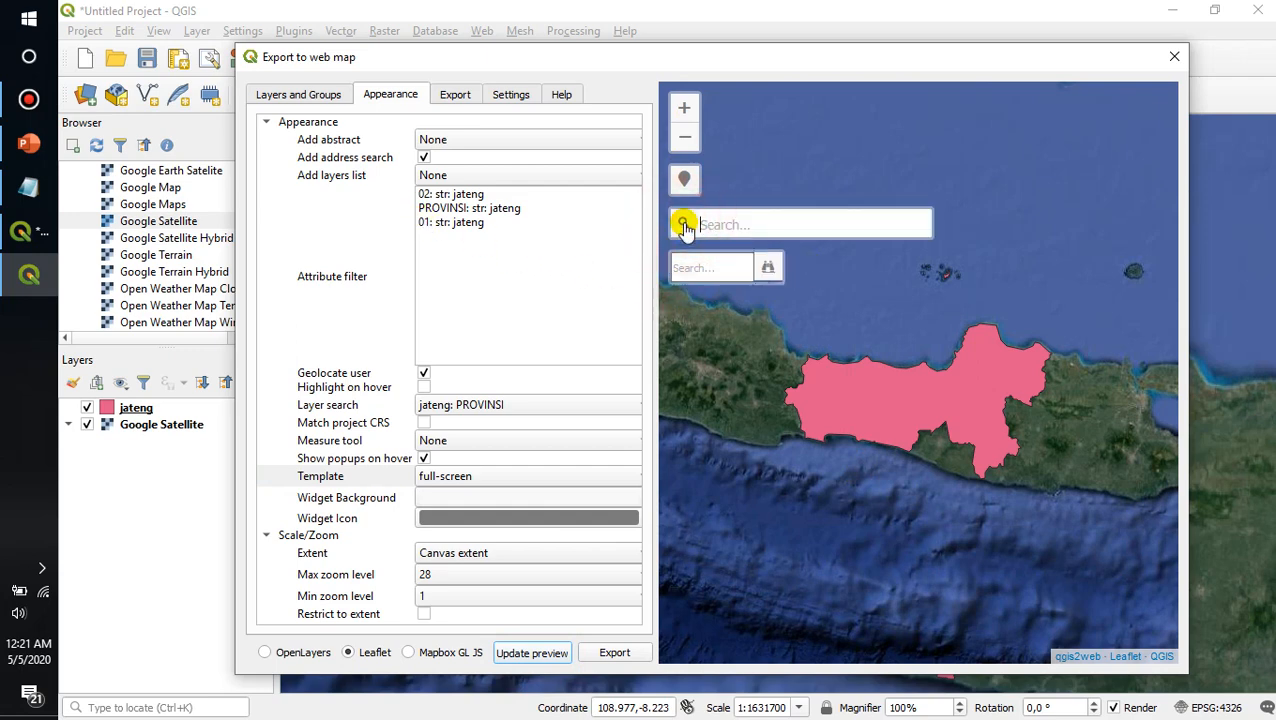
mouse_move(495, 295)
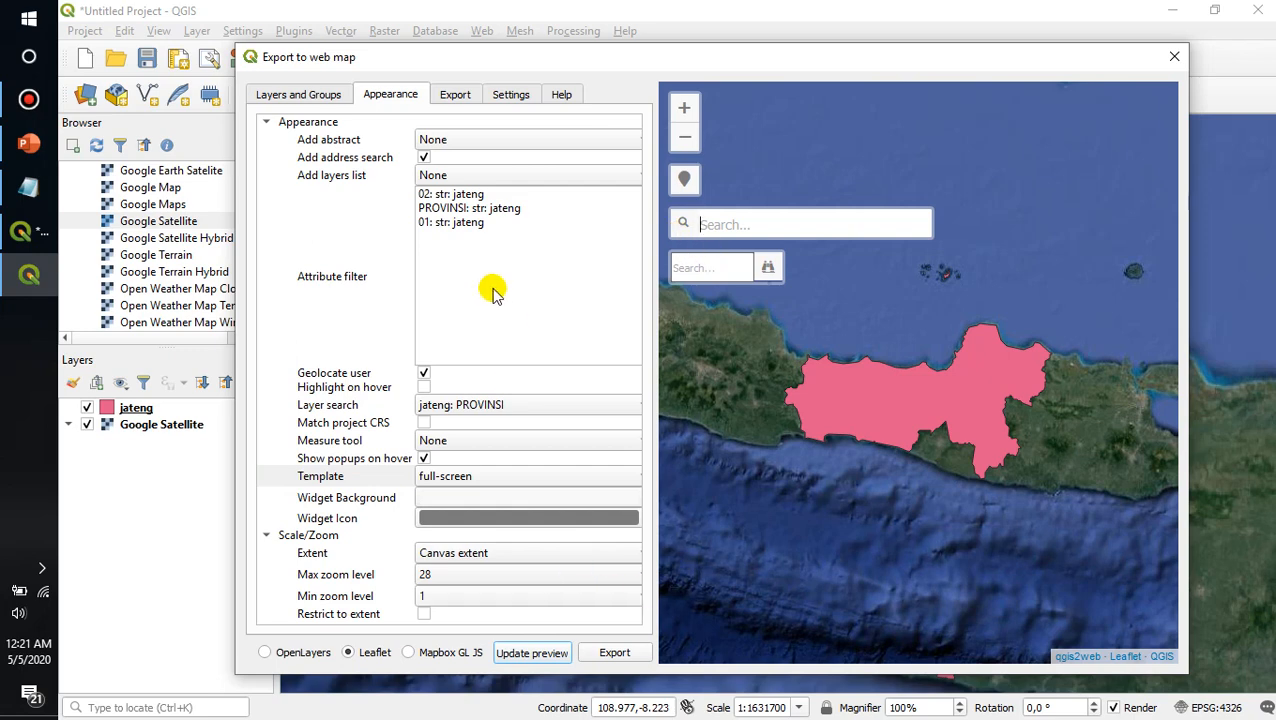
mouse_move(640, 552)
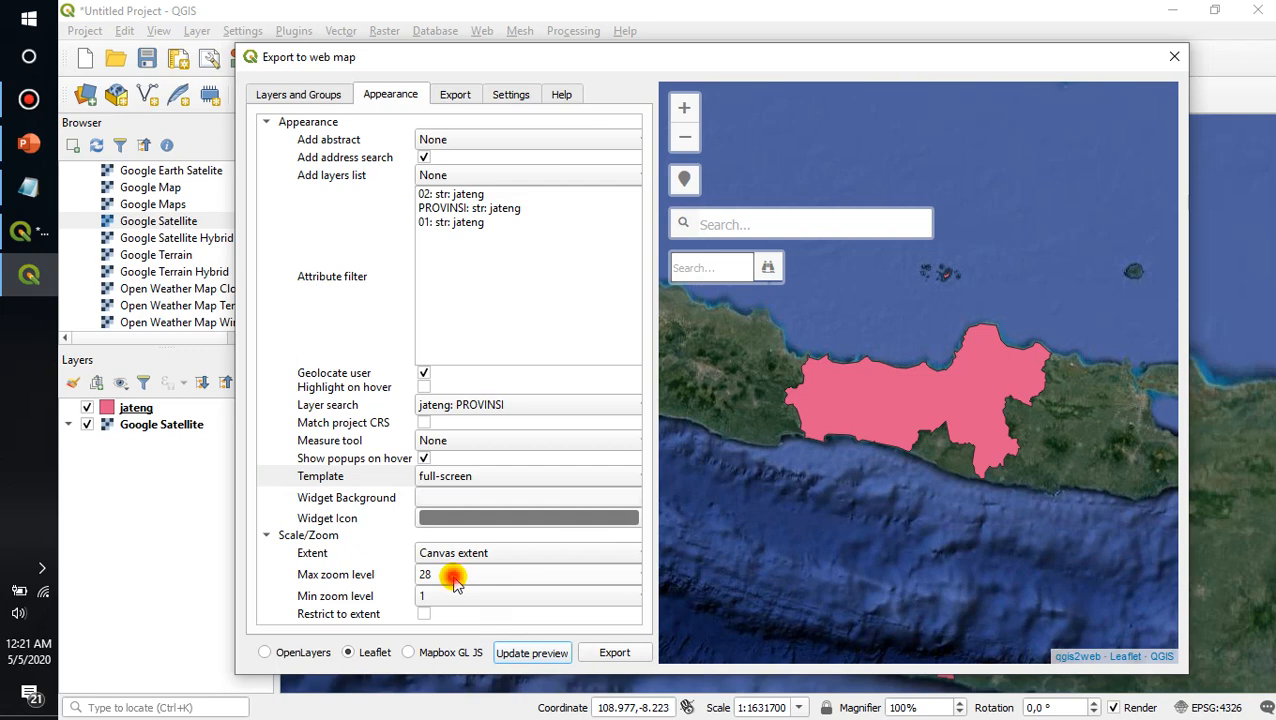
click(453, 574)
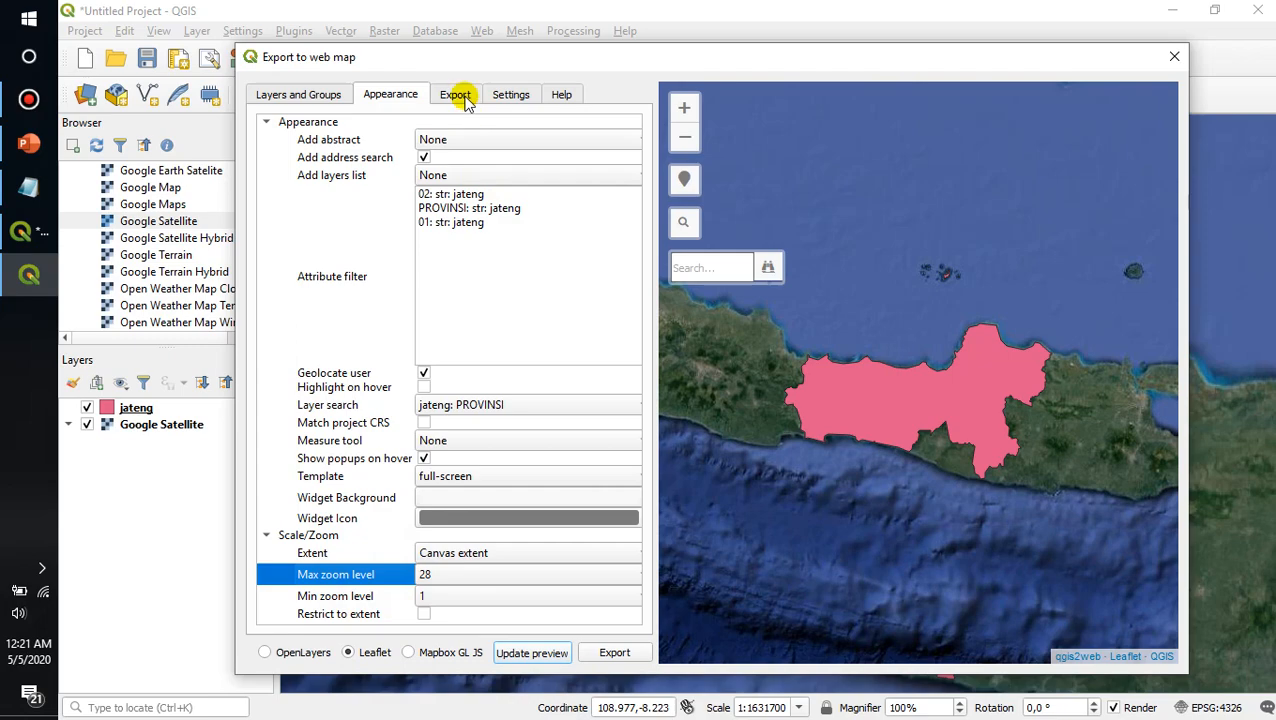
- Set the web map export folder to webgis\Qgis
click(455, 94)
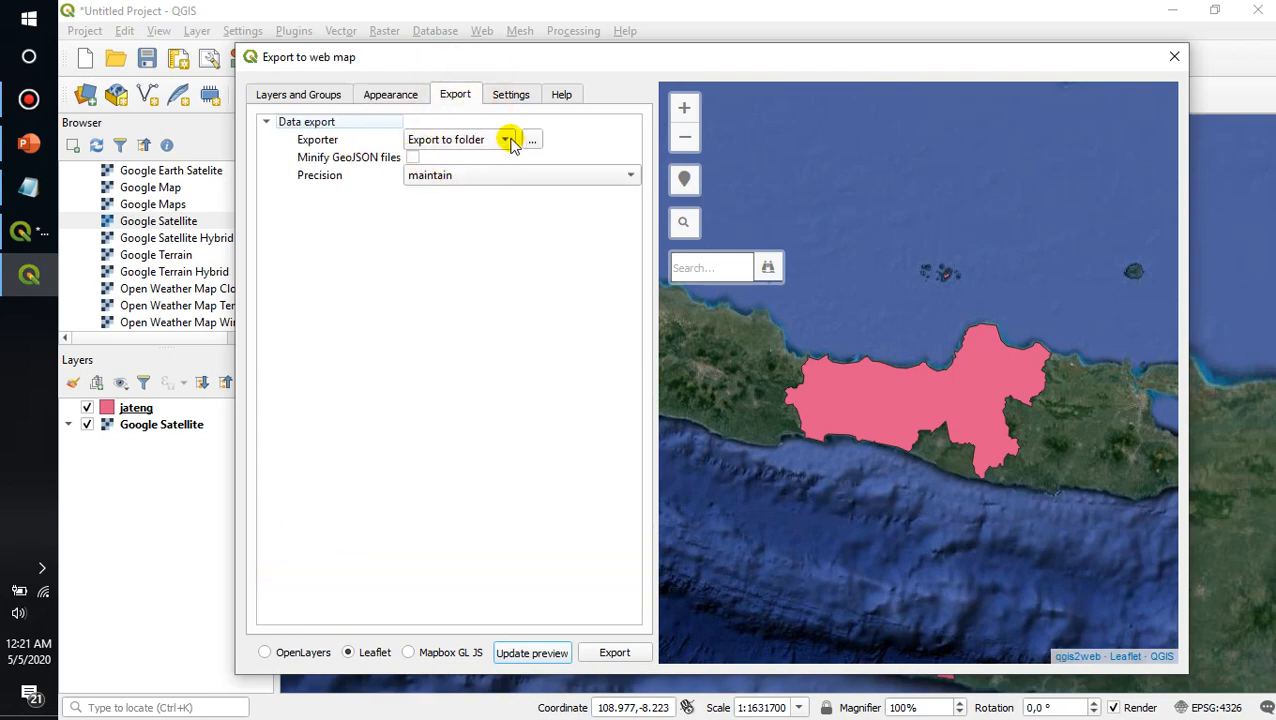
click(532, 139)
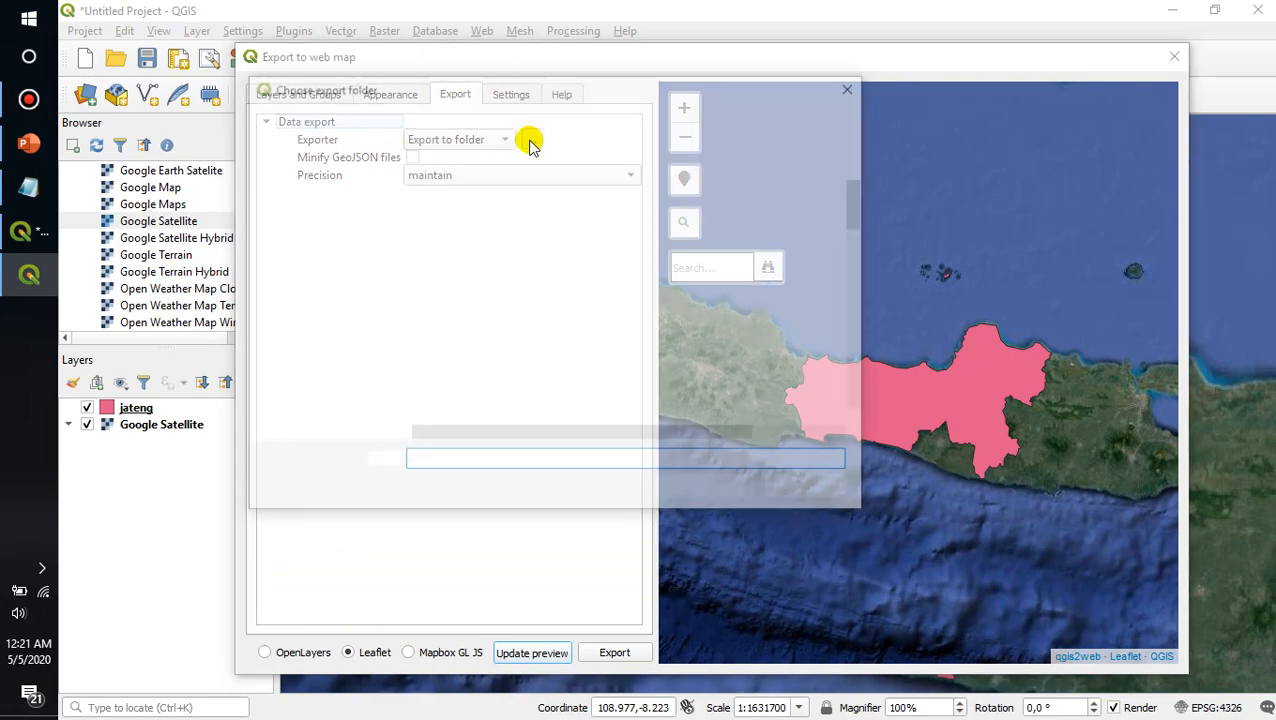
click(530, 139)
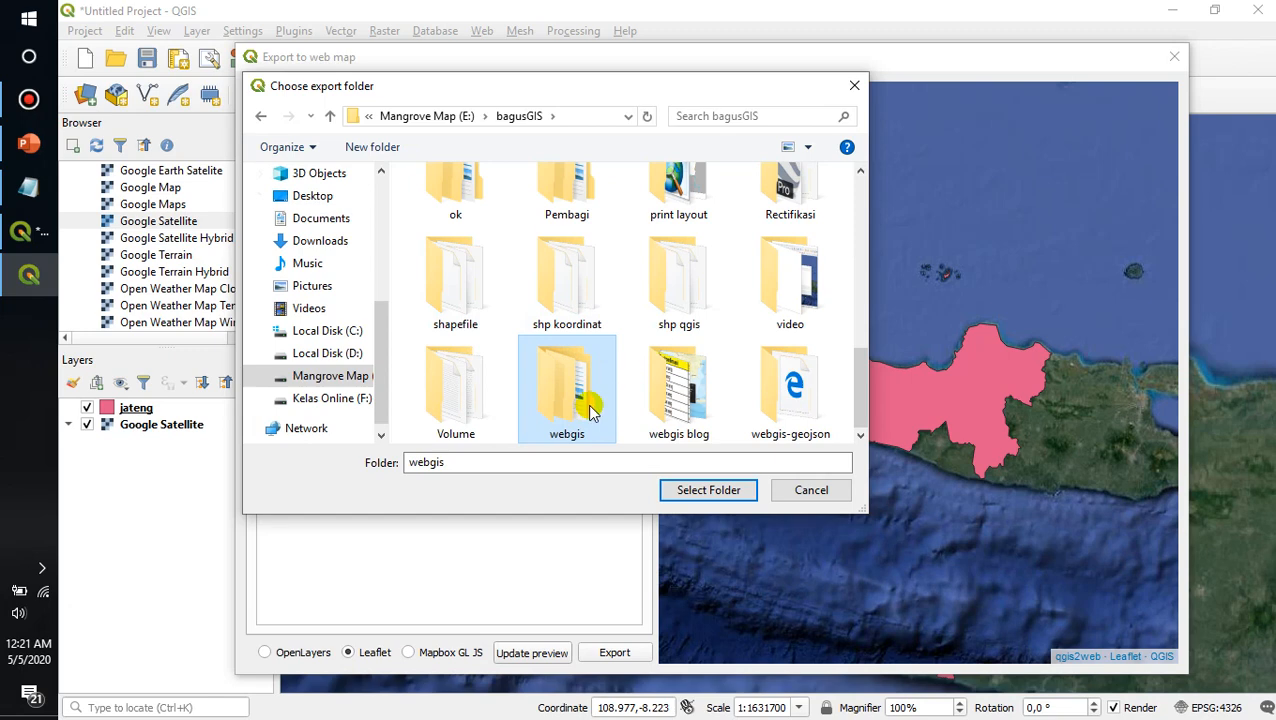
double_click(567, 385)
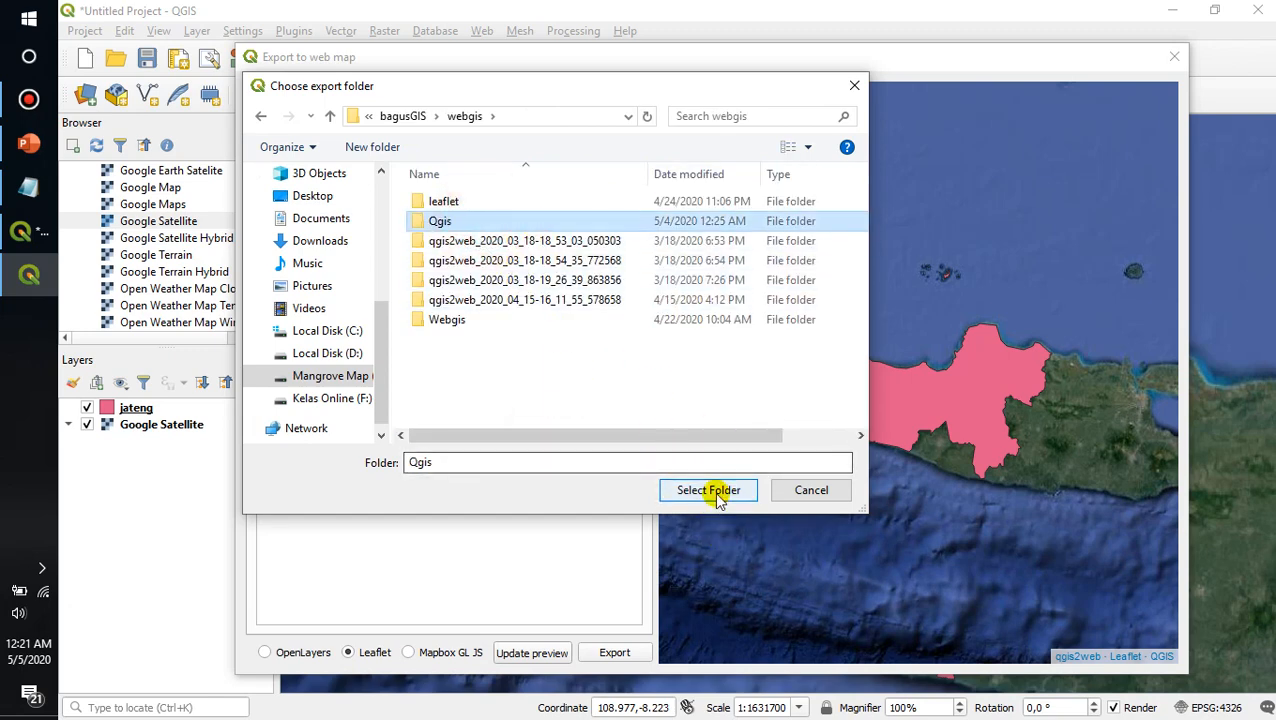
click(708, 490)
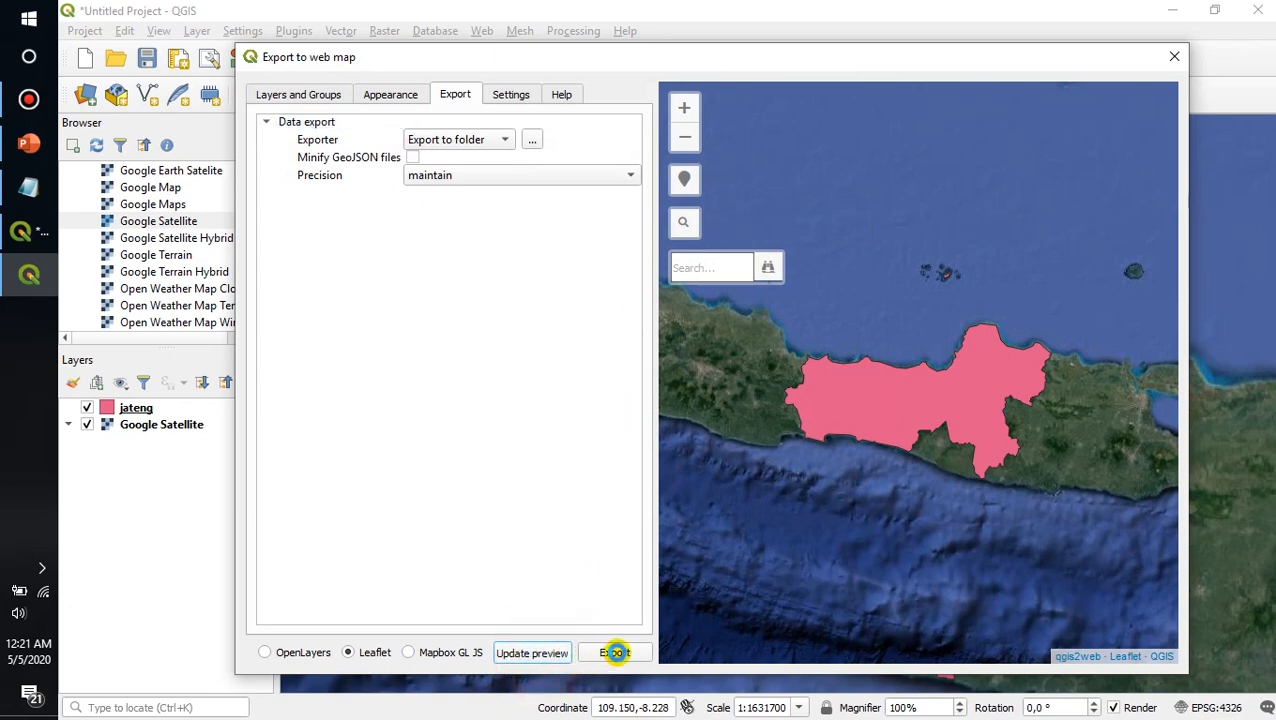
- Export the web map and view its JAWA TENGAH popup in the browser
click(614, 652)
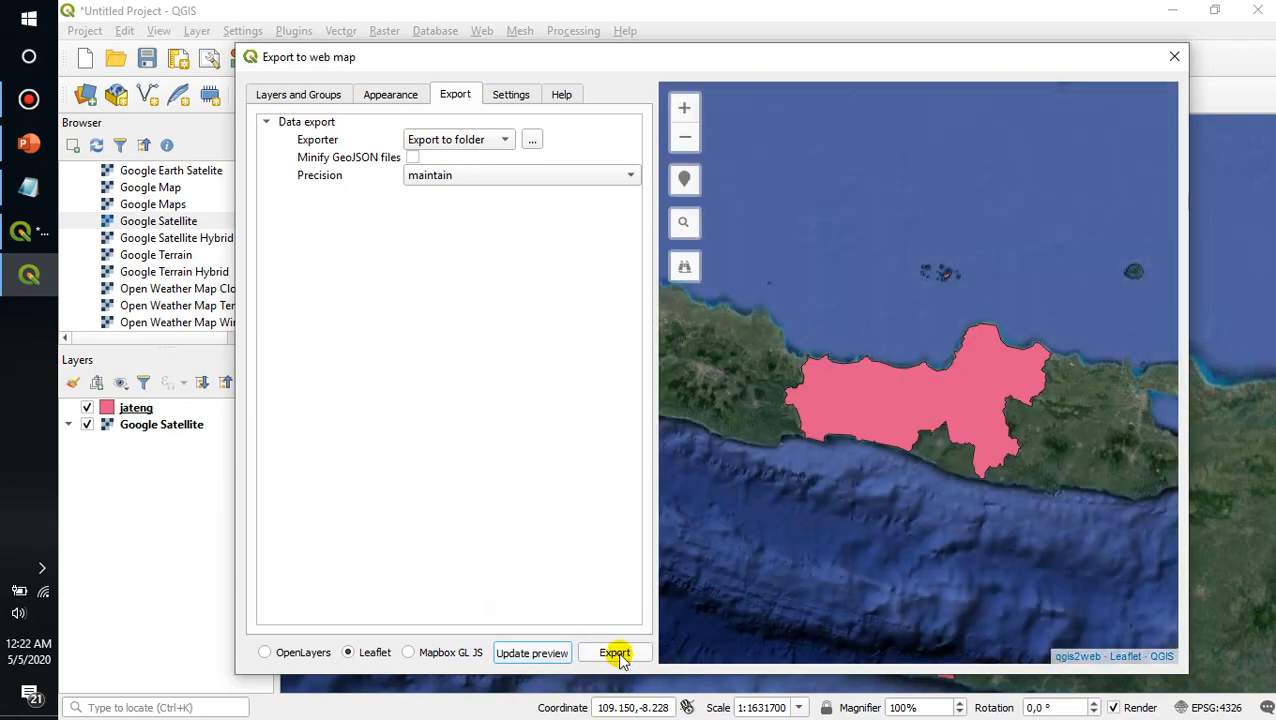
click(614, 652)
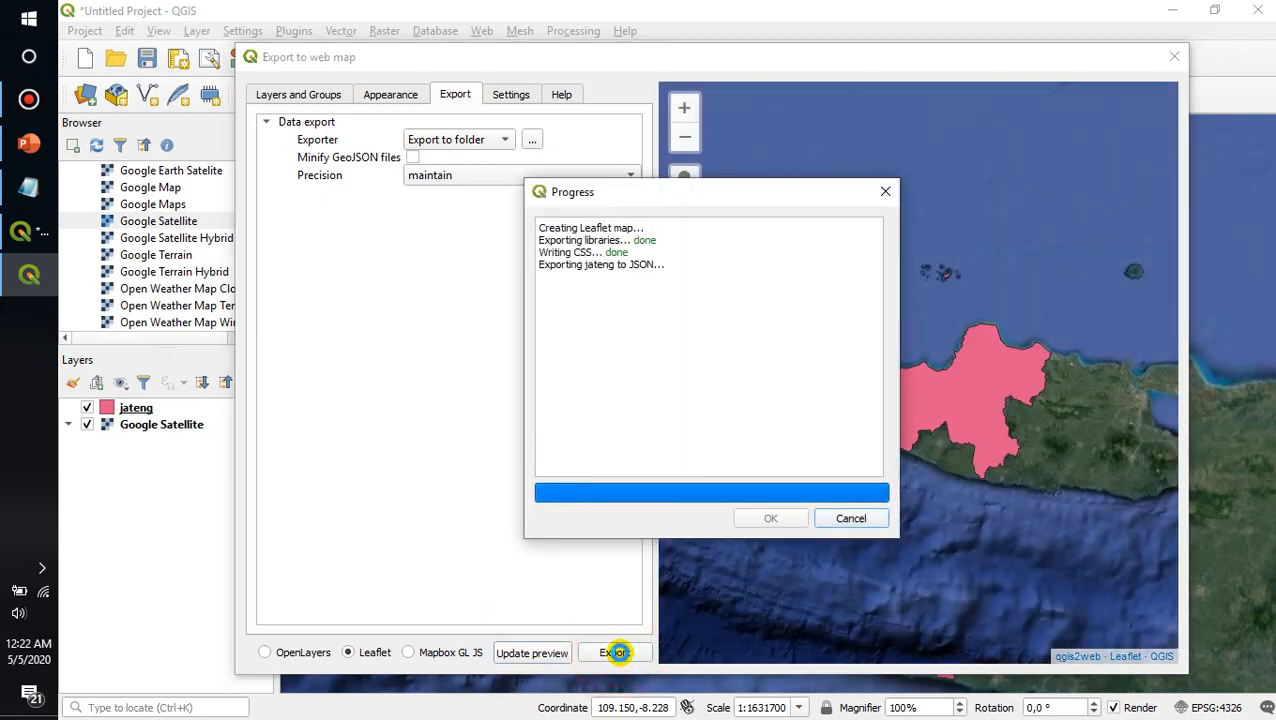
click(614, 652)
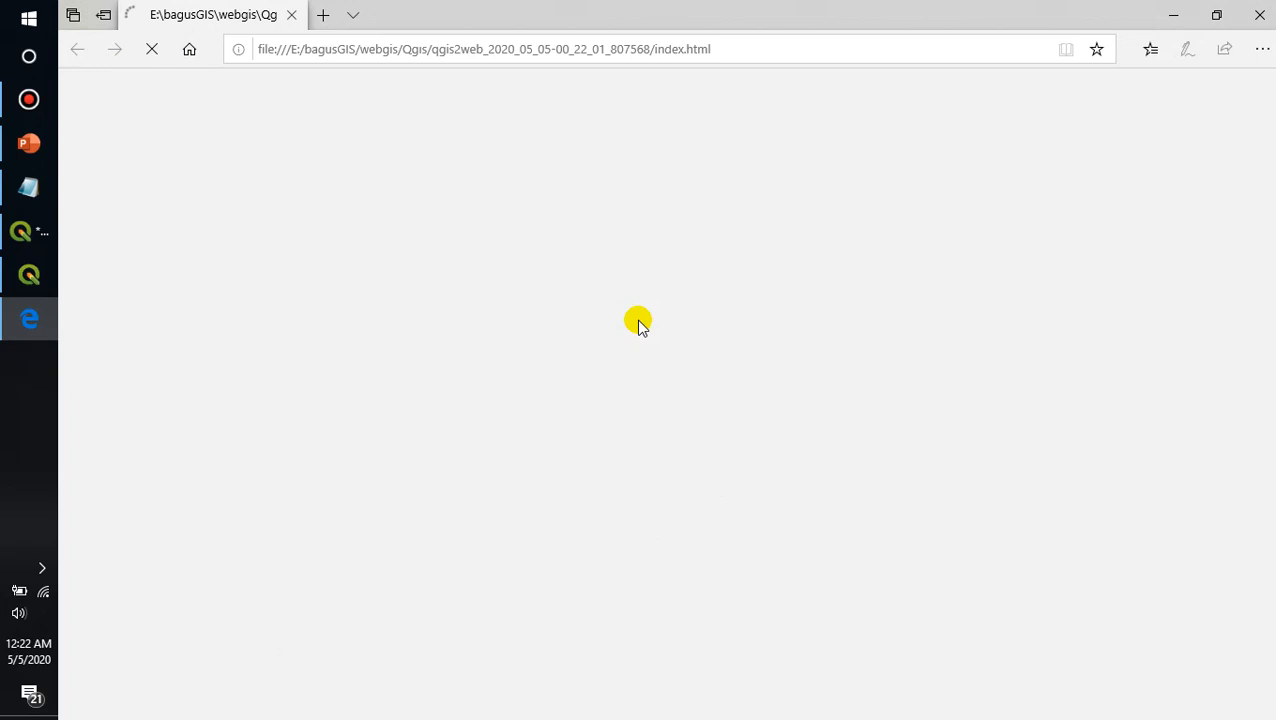
click(710, 452)
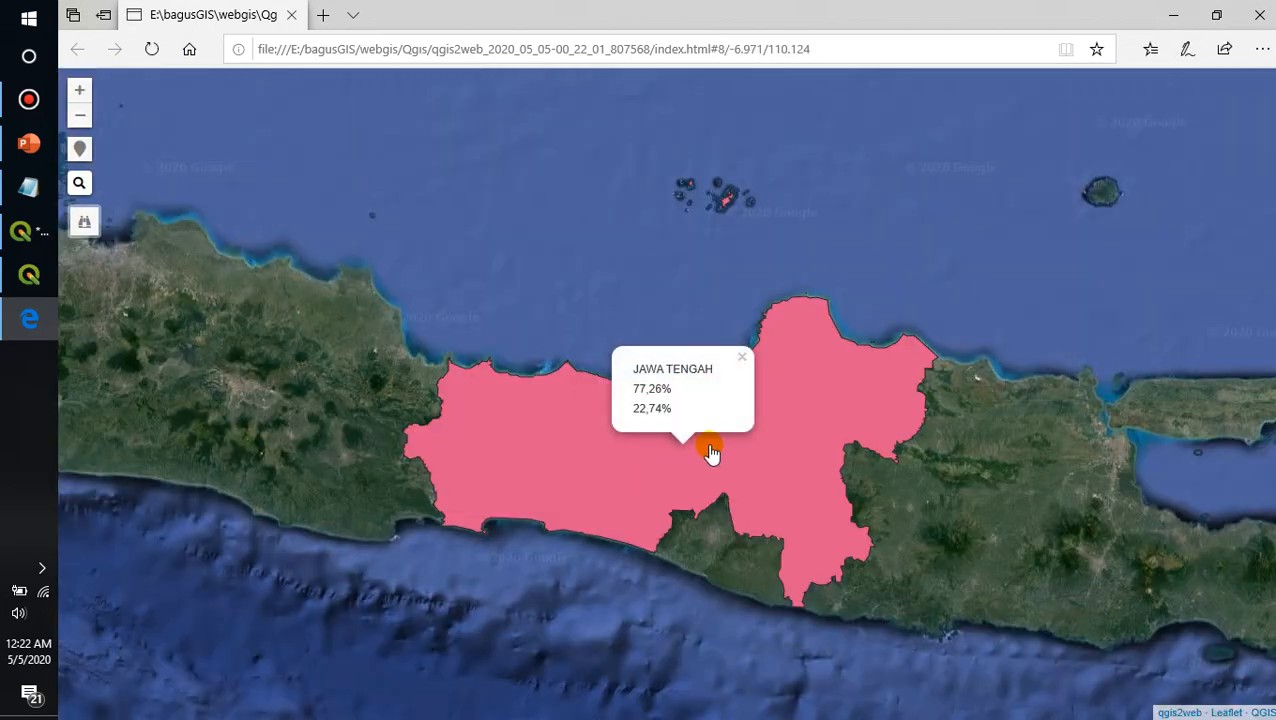